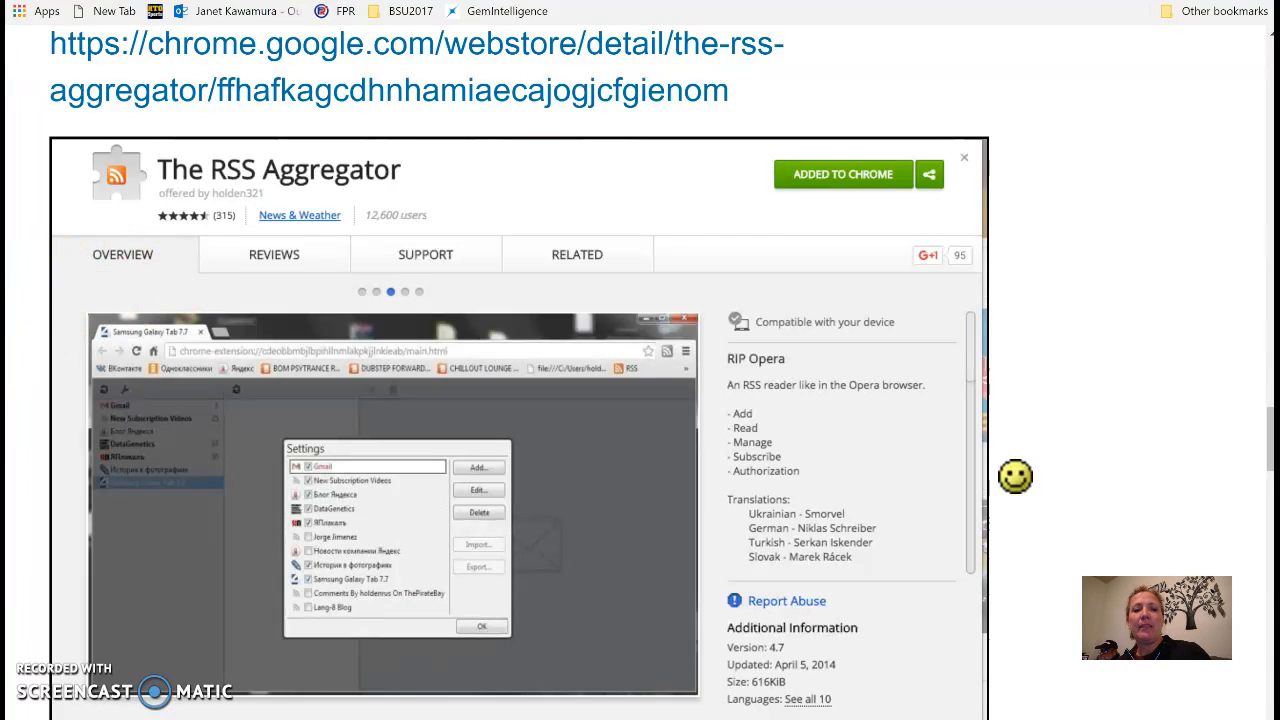
mouse_move(263, 66)
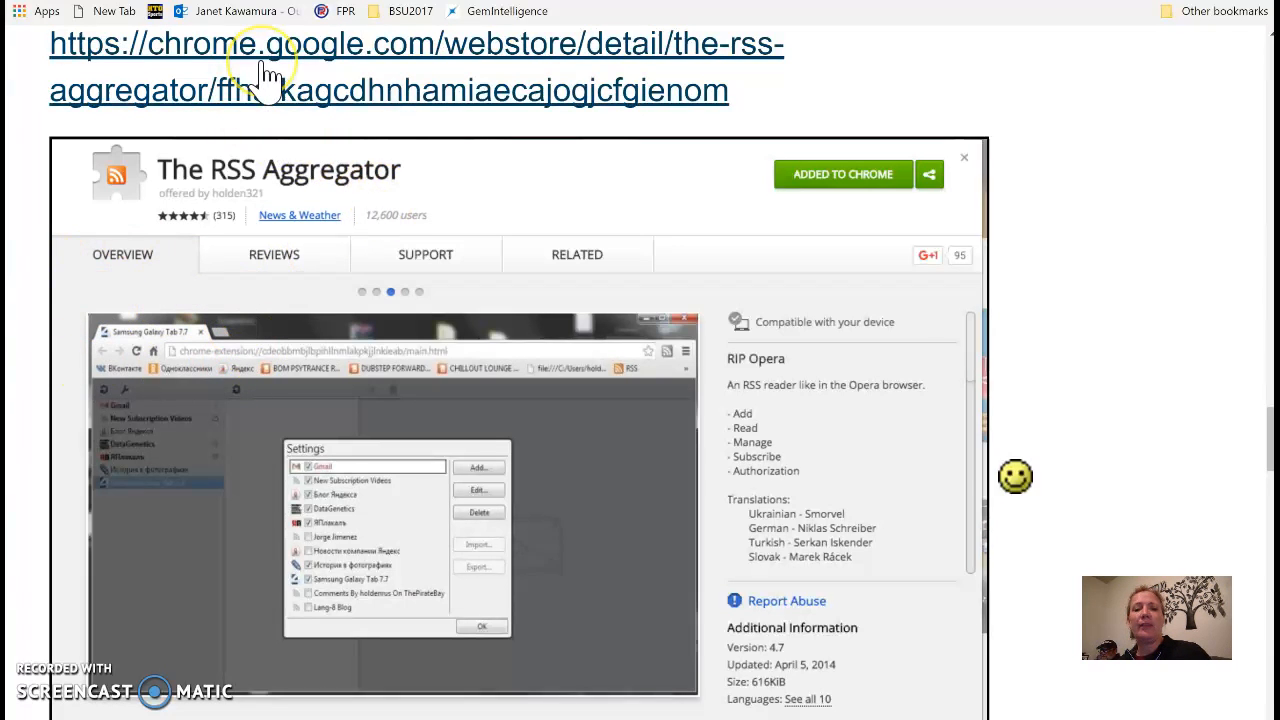
mouse_move(280, 73)
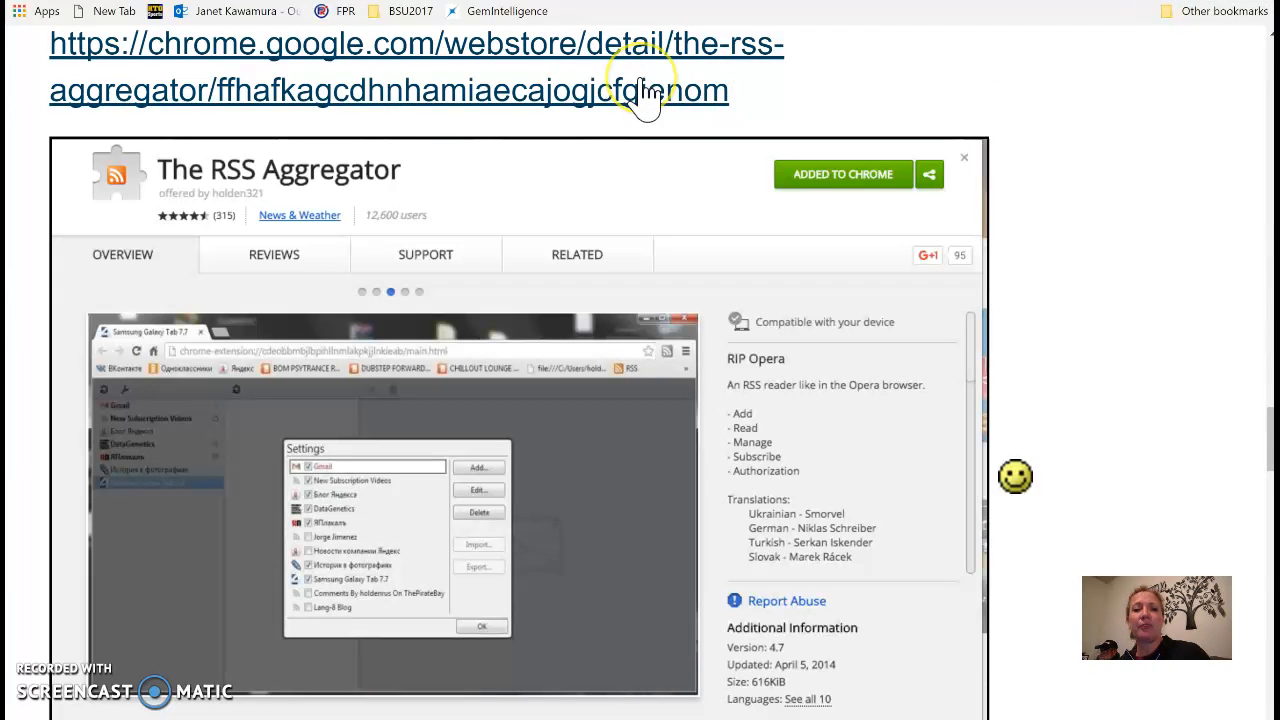
mouse_move(718, 70)
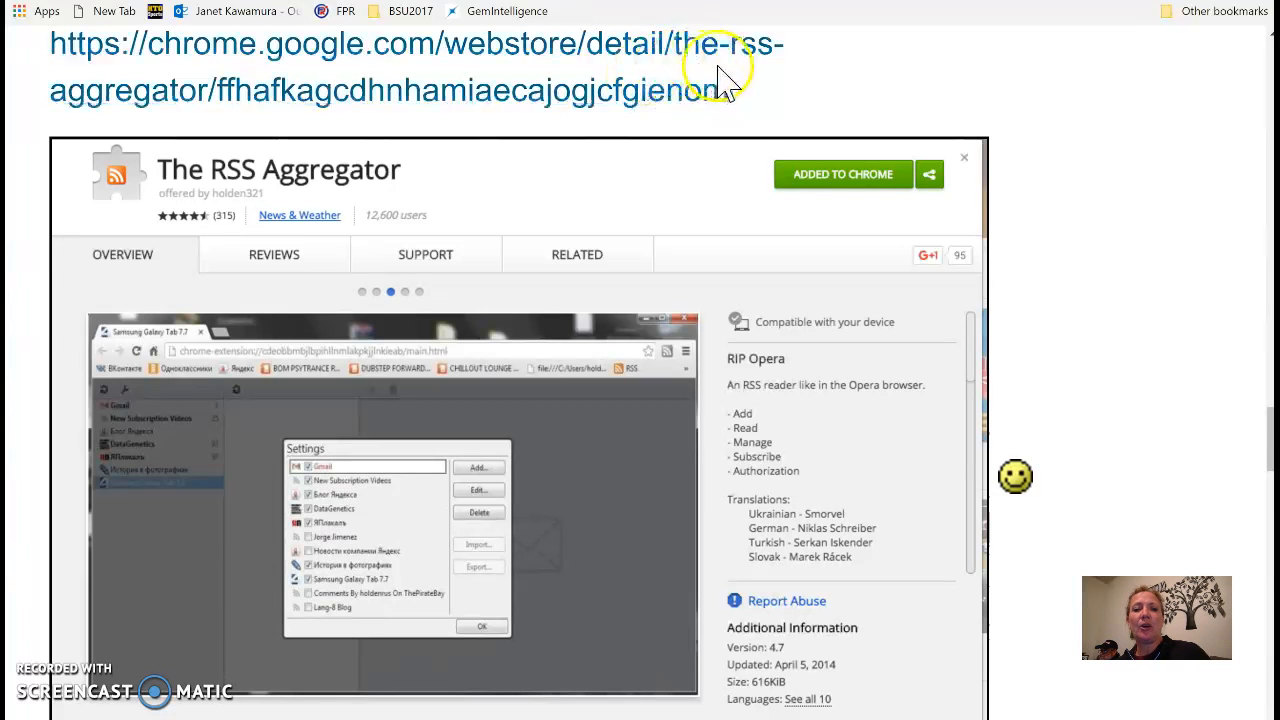
mouse_move(755, 130)
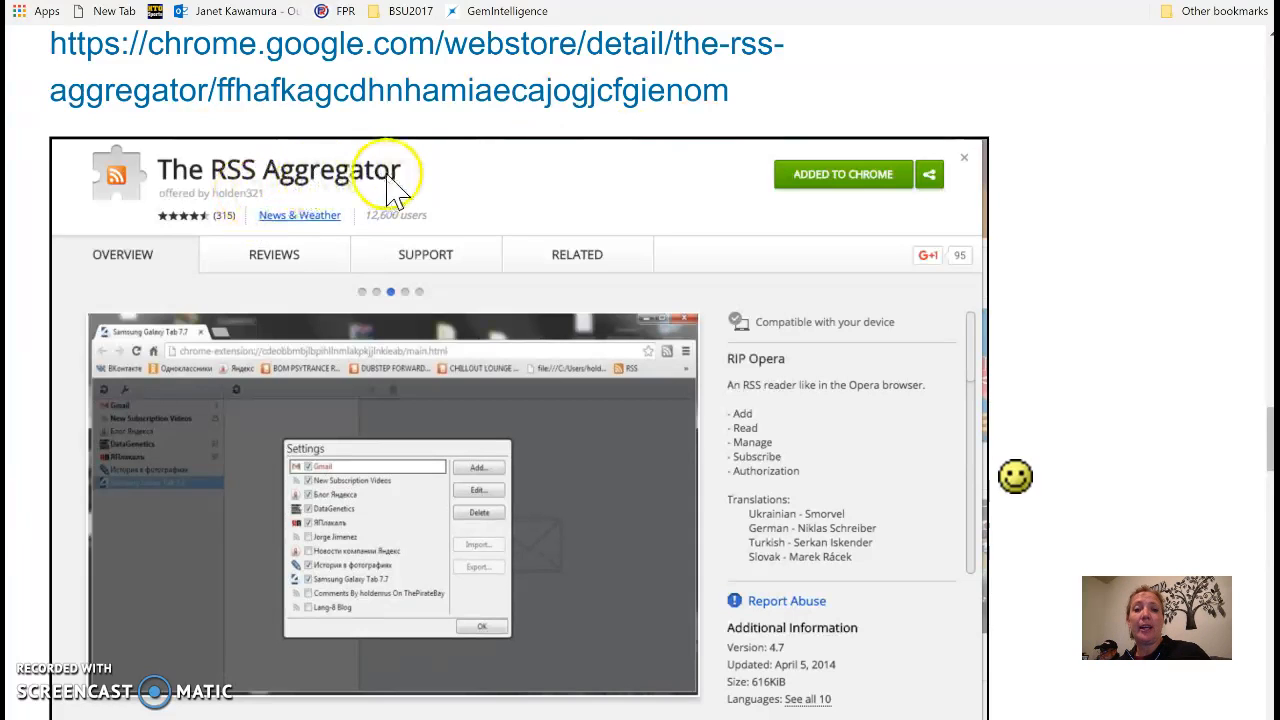
mouse_move(392, 190)
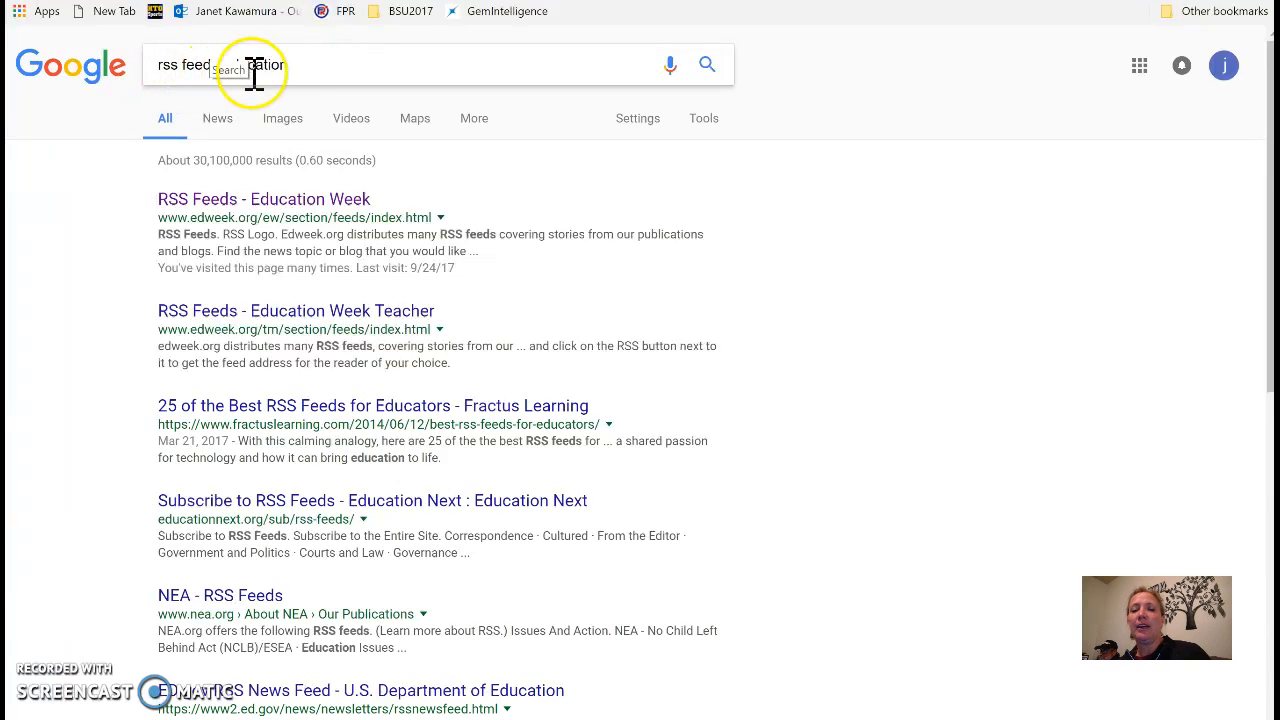
mouse_move(288, 78)
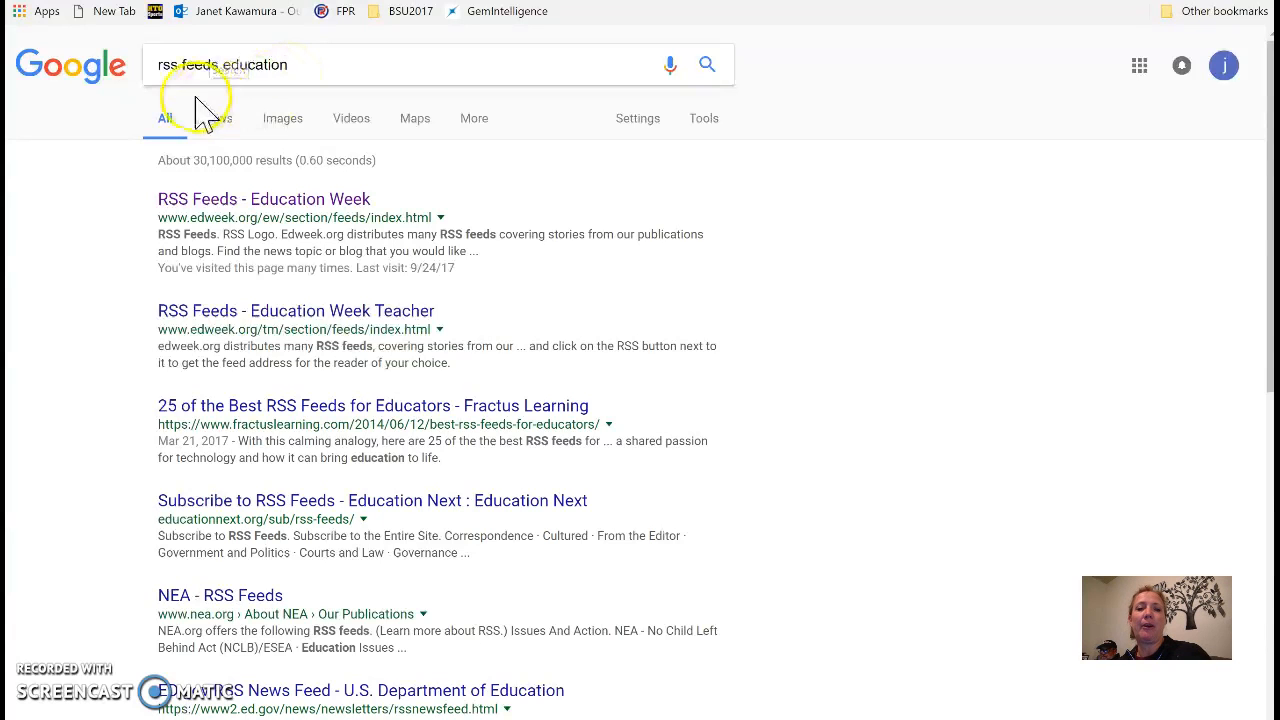
mouse_move(255, 95)
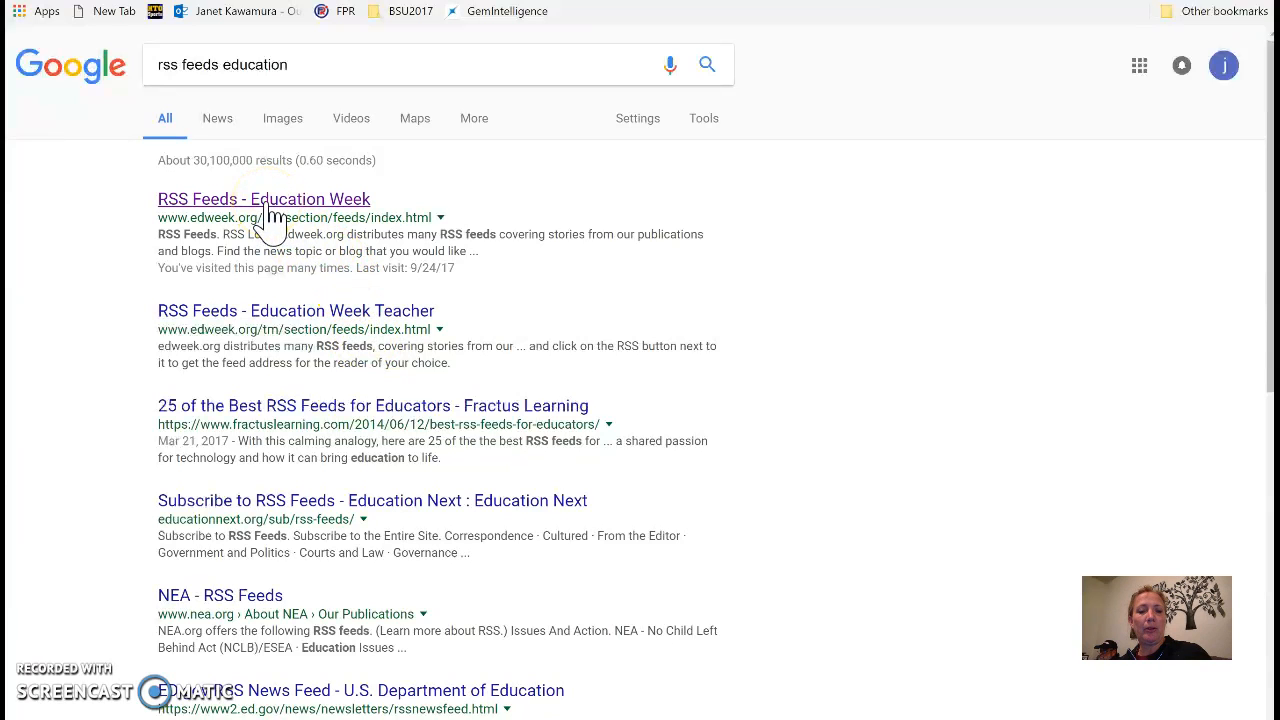
mouse_move(285, 207)
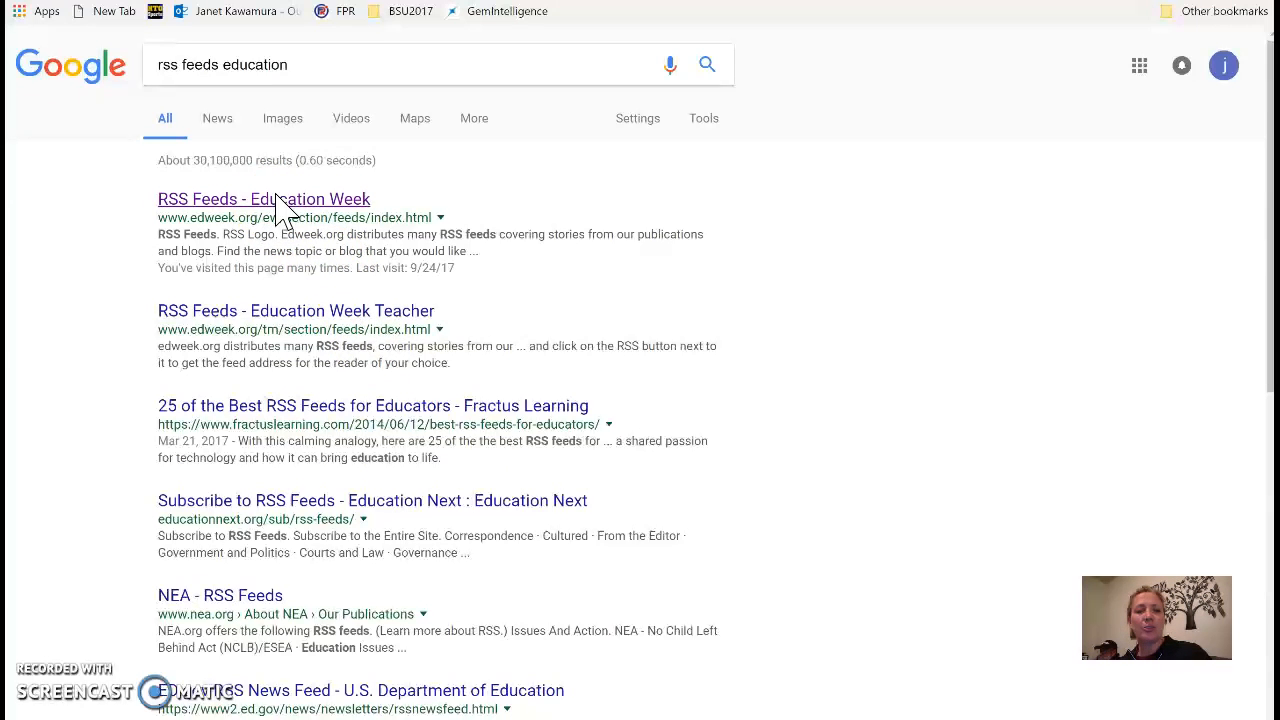
Step: Open the 'RSS Feeds - Education Week' result from the Google search
click(264, 198)
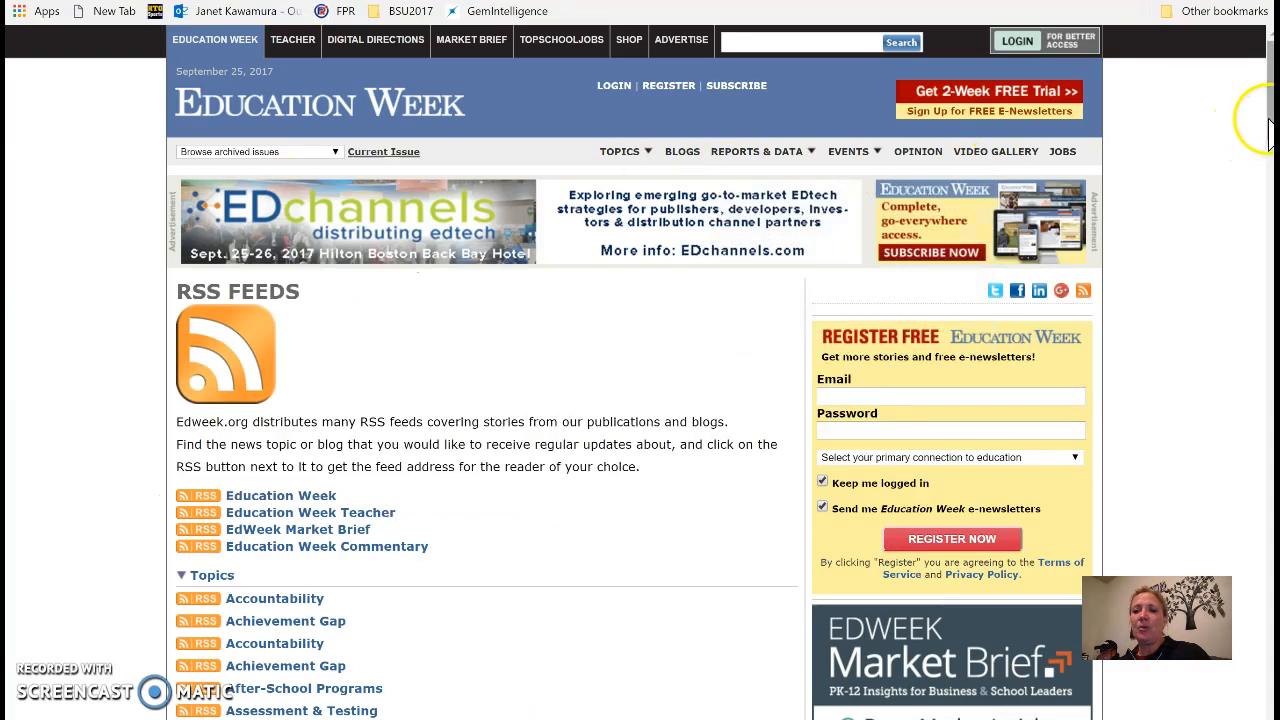
Step: Scroll through the Education Week topic, news blog, opinion blog, teacher blog and state feed lists
scroll(down, 3)
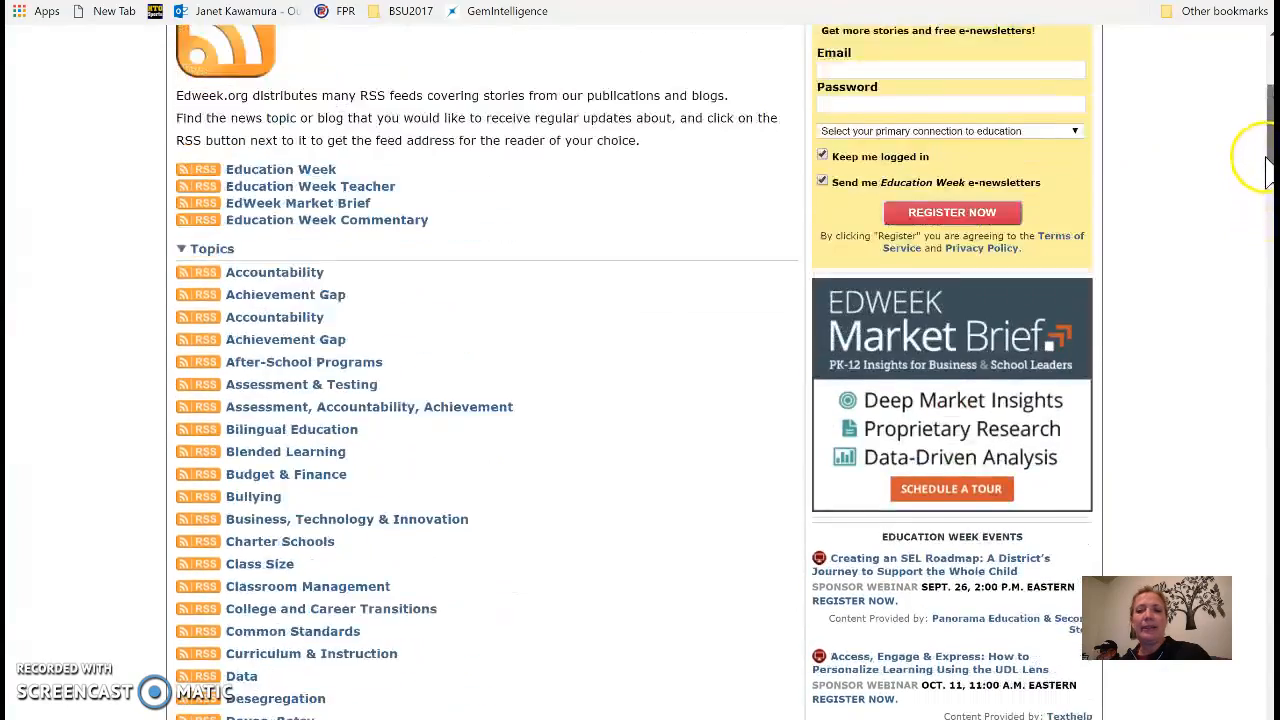
scroll(up, 3)
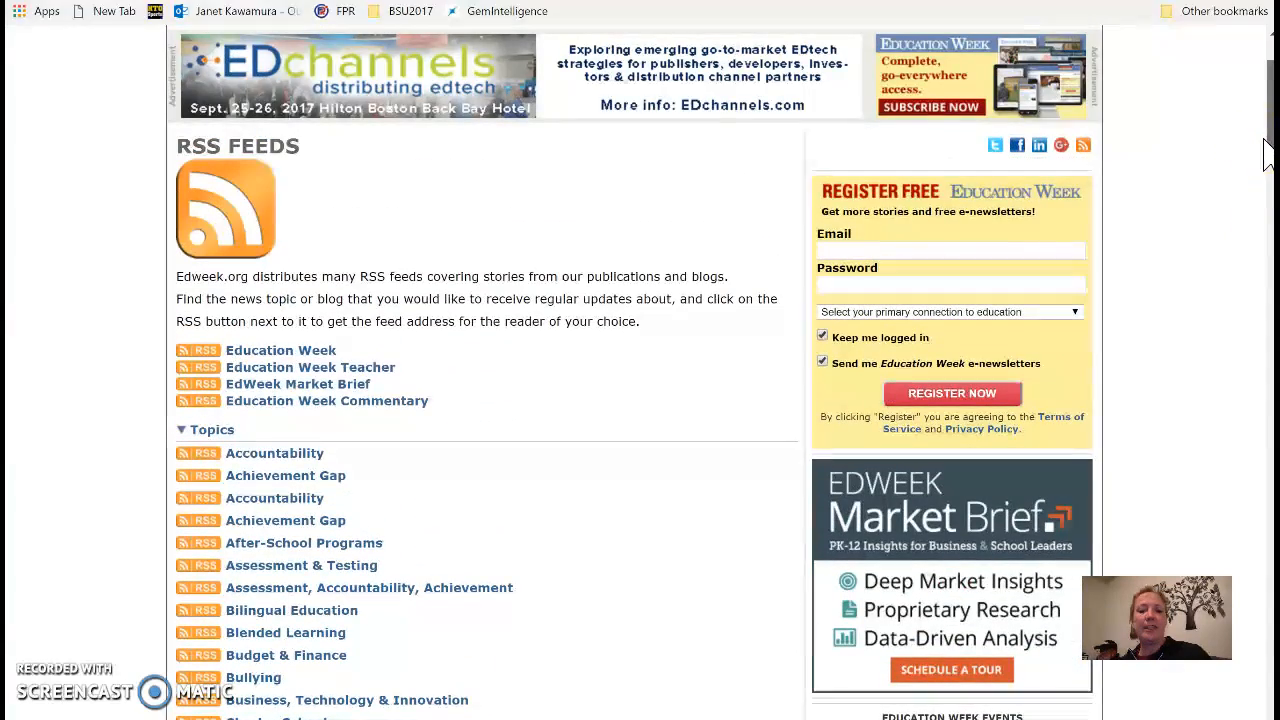
scroll(down, 3)
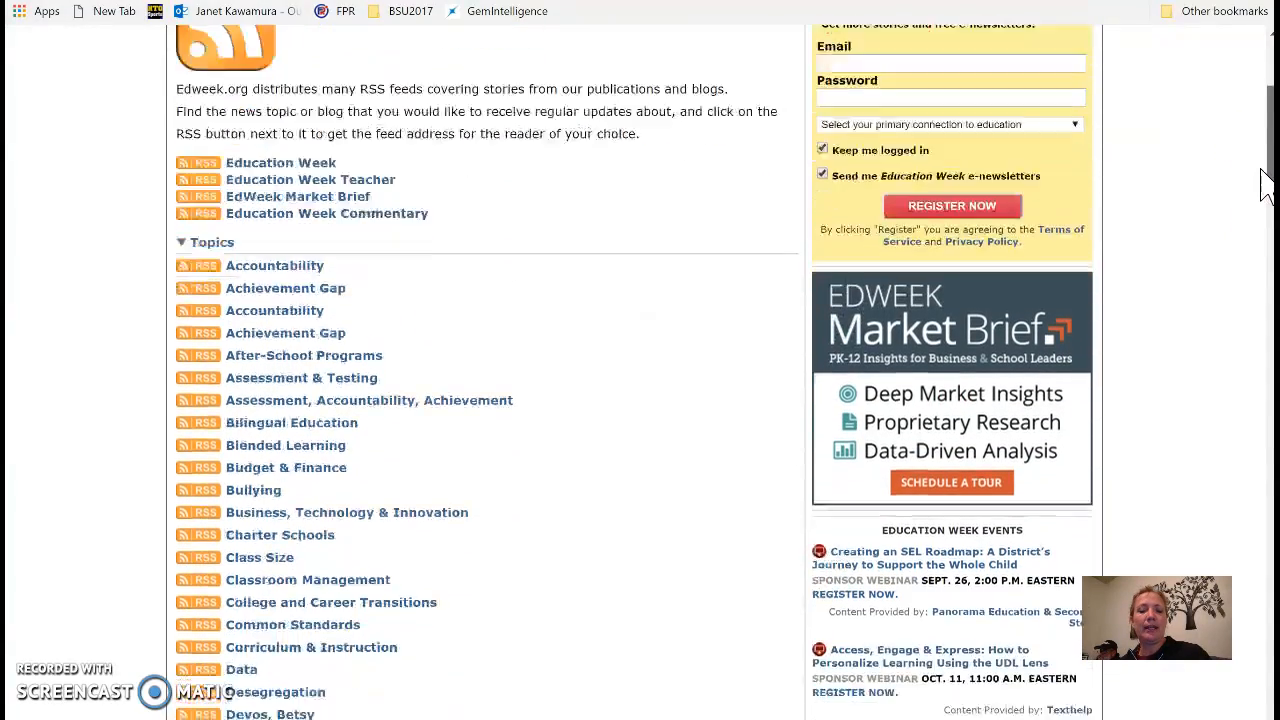
scroll(down, 3)
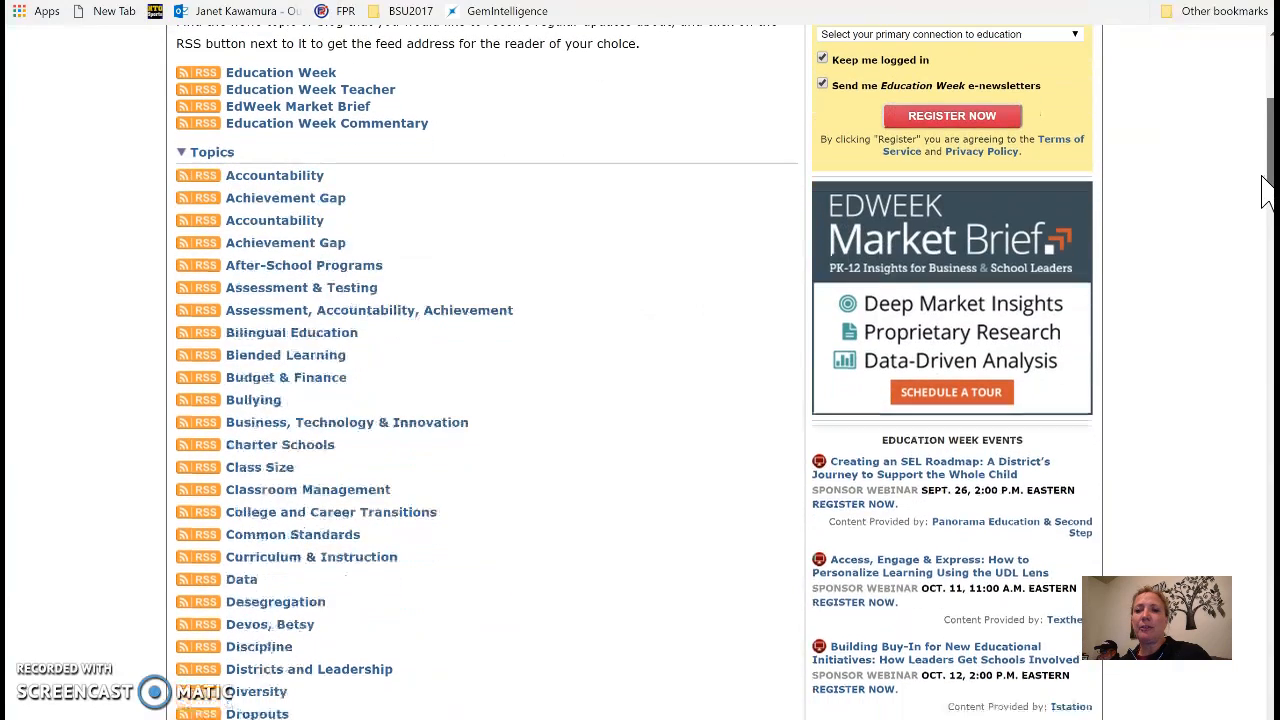
scroll(down, 3)
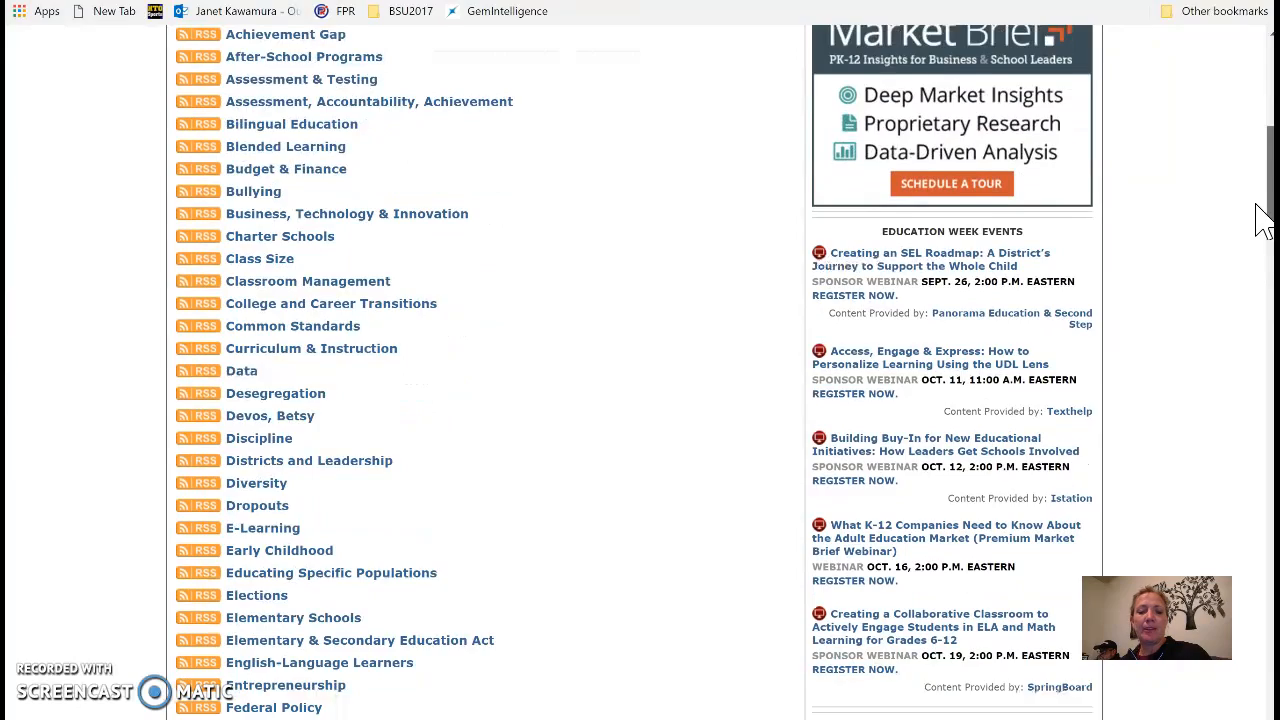
scroll(down, 3)
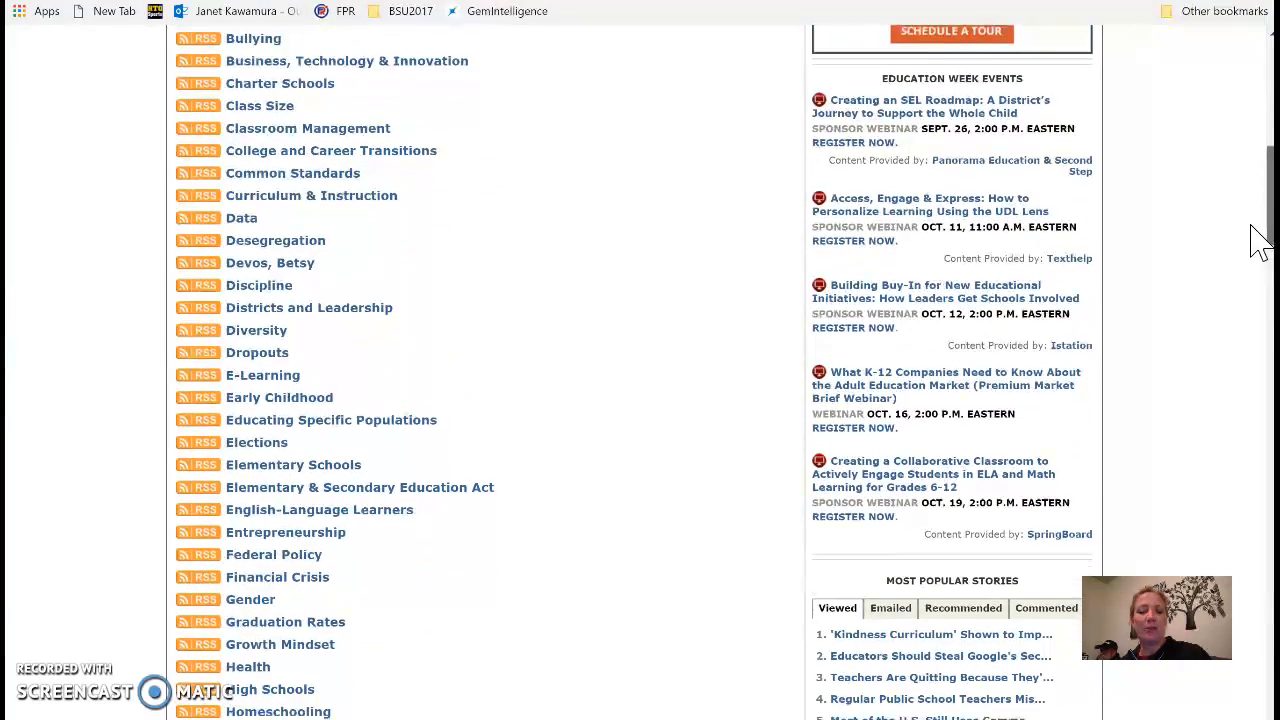
scroll(down, 3)
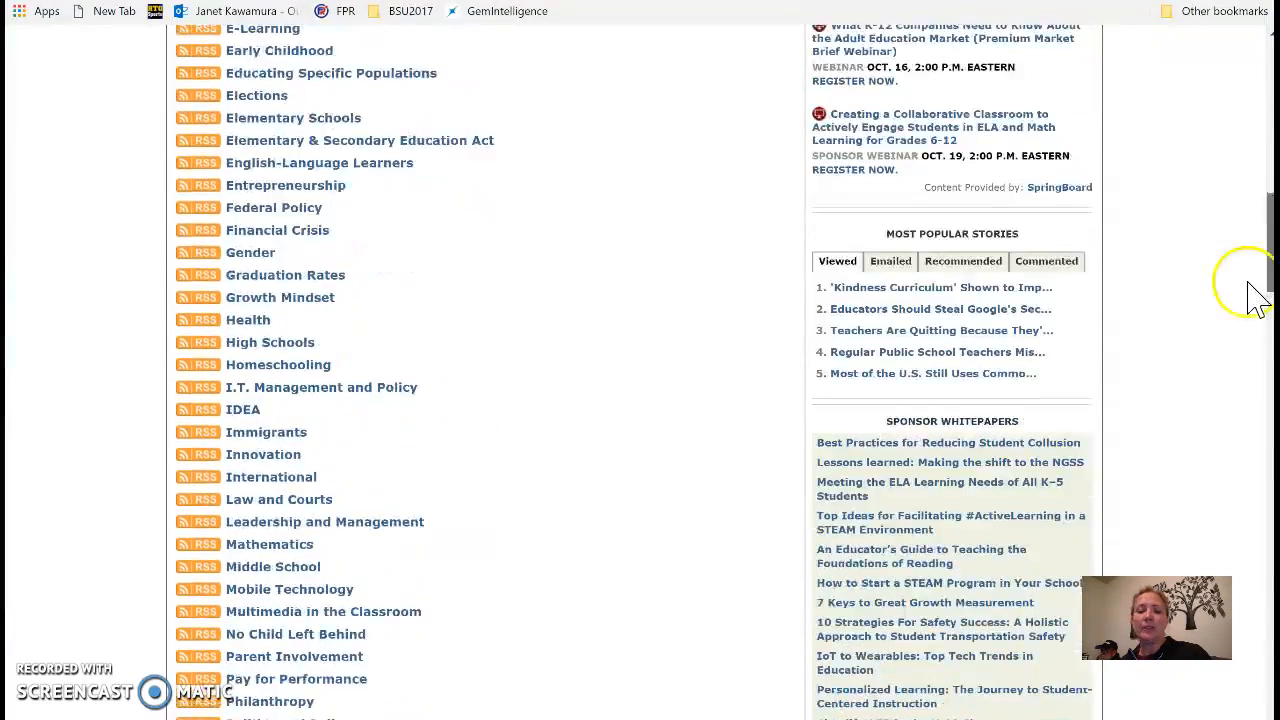
scroll(down, 3)
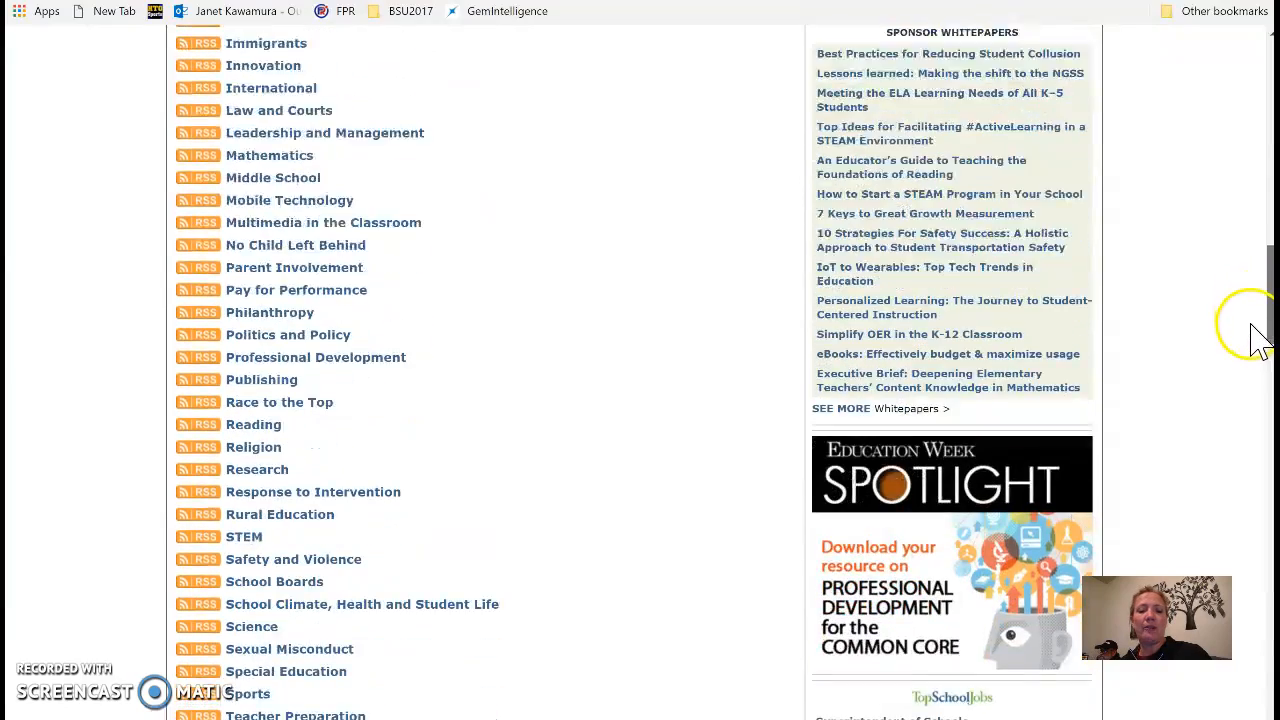
scroll(down, 3)
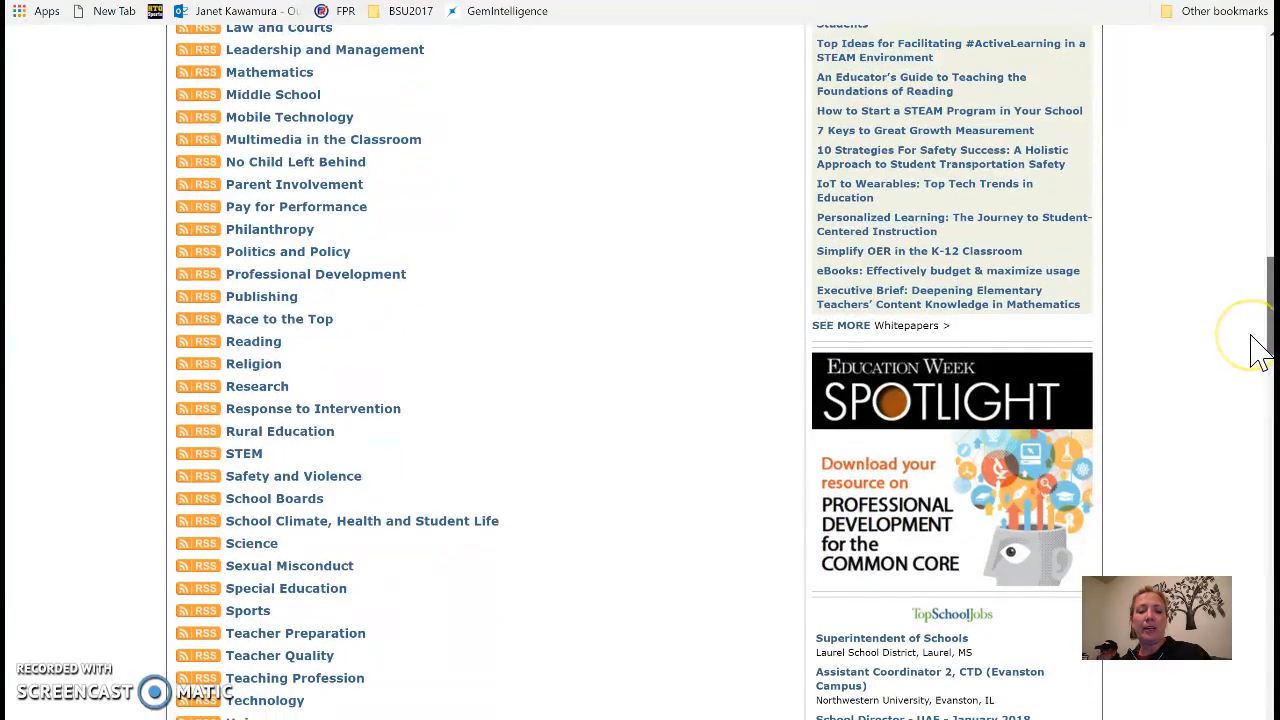
scroll(down, 3)
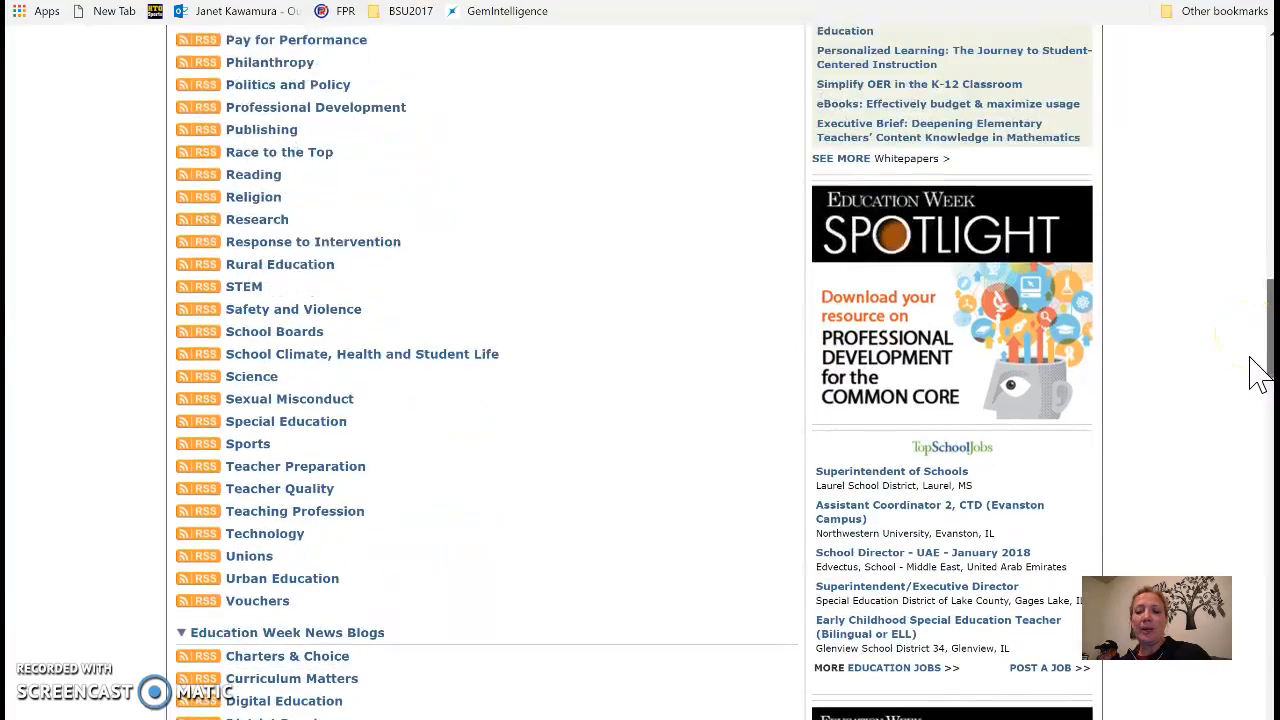
scroll(down, 3)
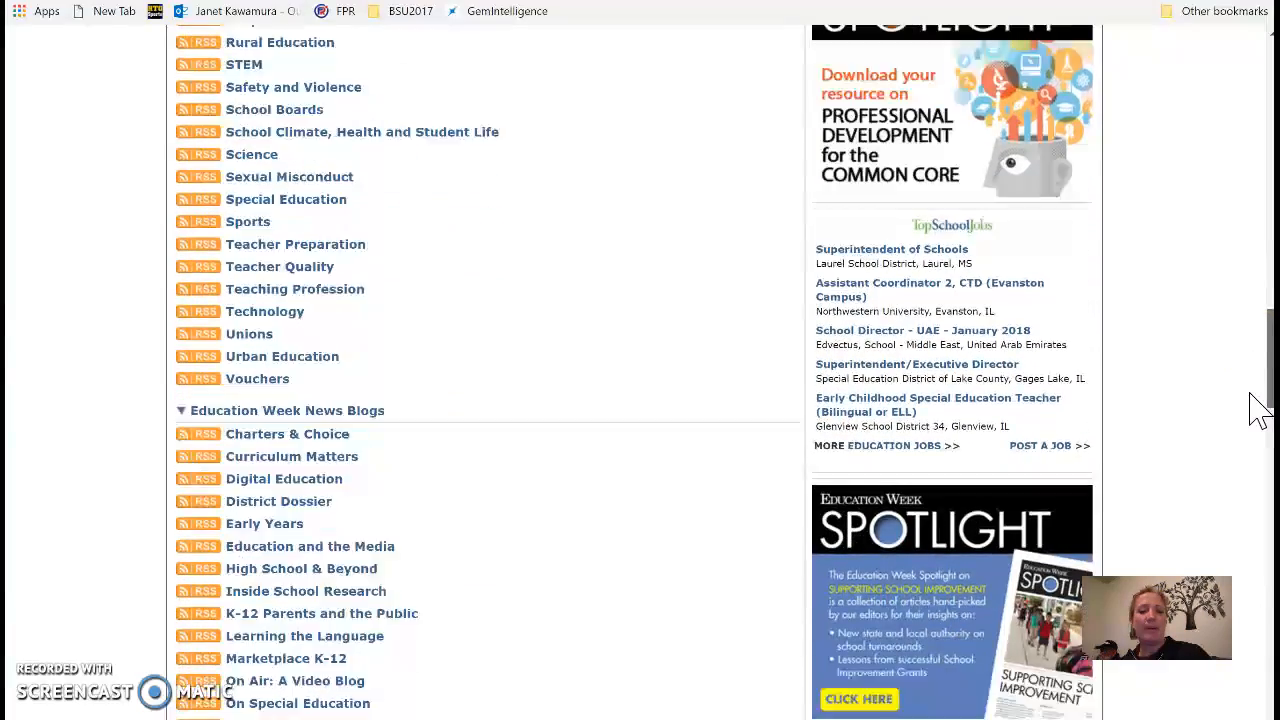
scroll(down, 3)
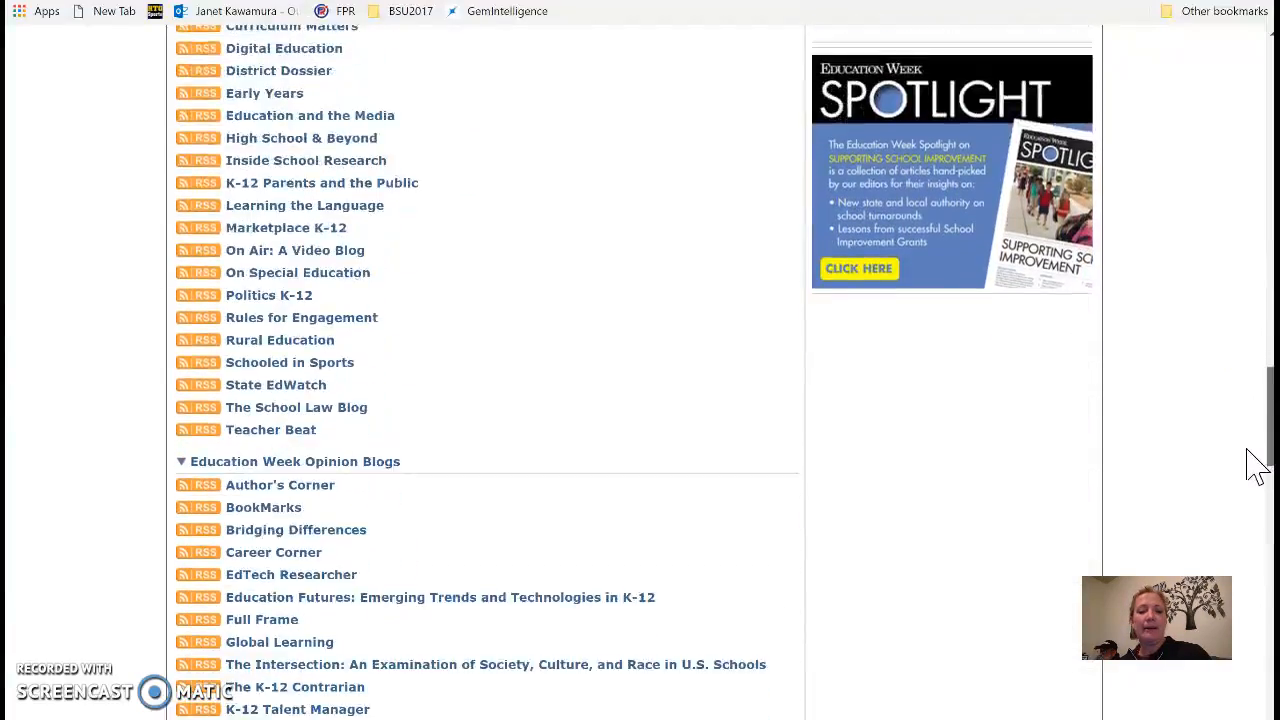
scroll(down, 3)
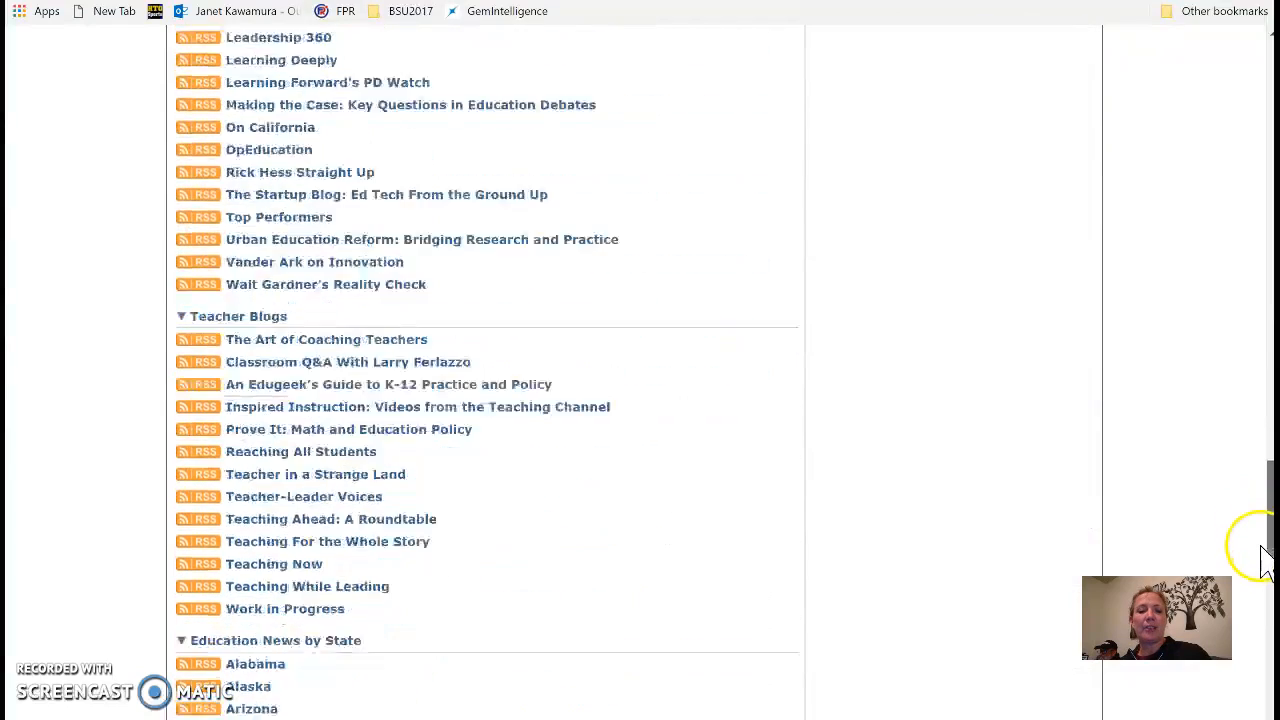
scroll(down, 3)
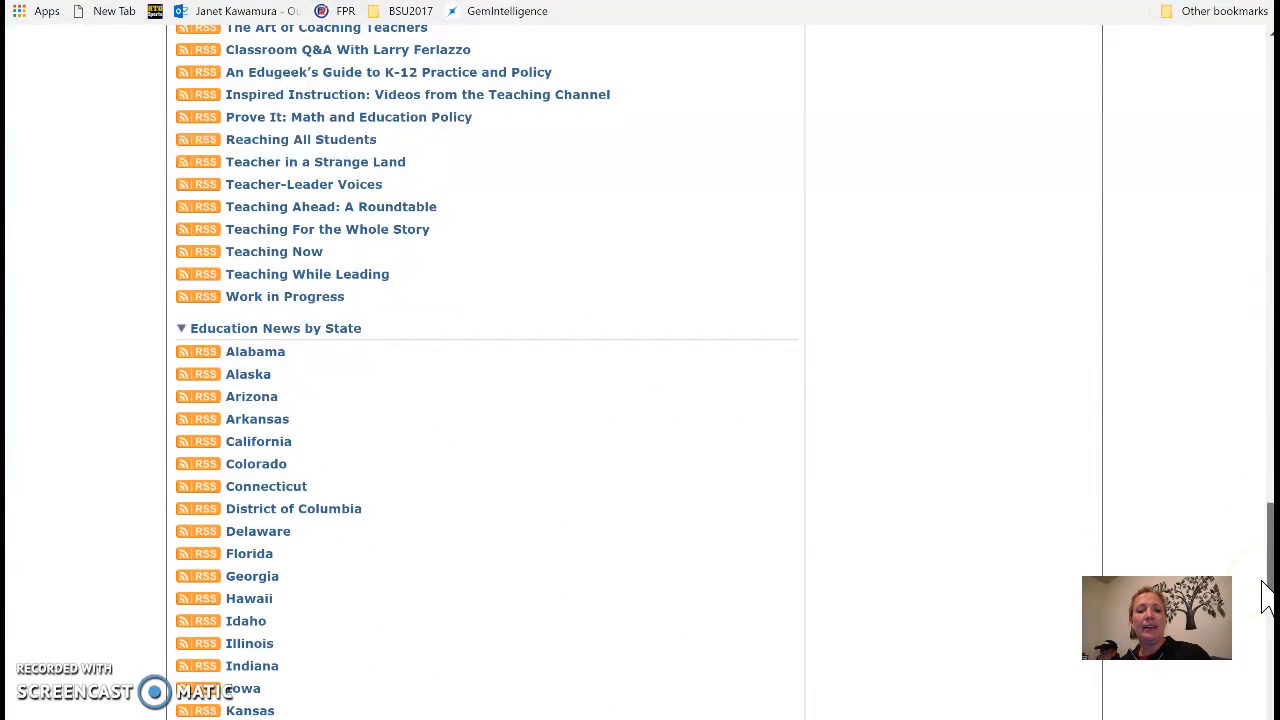
scroll(down, 3)
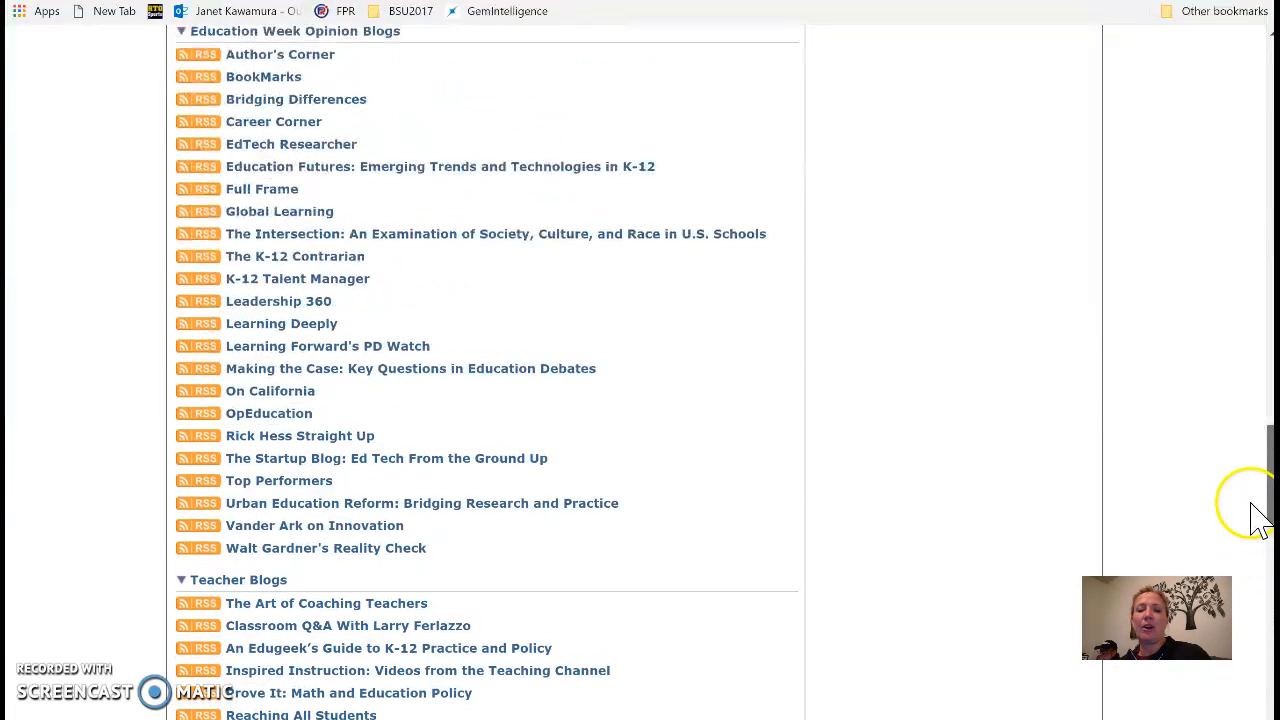
scroll(down, 3)
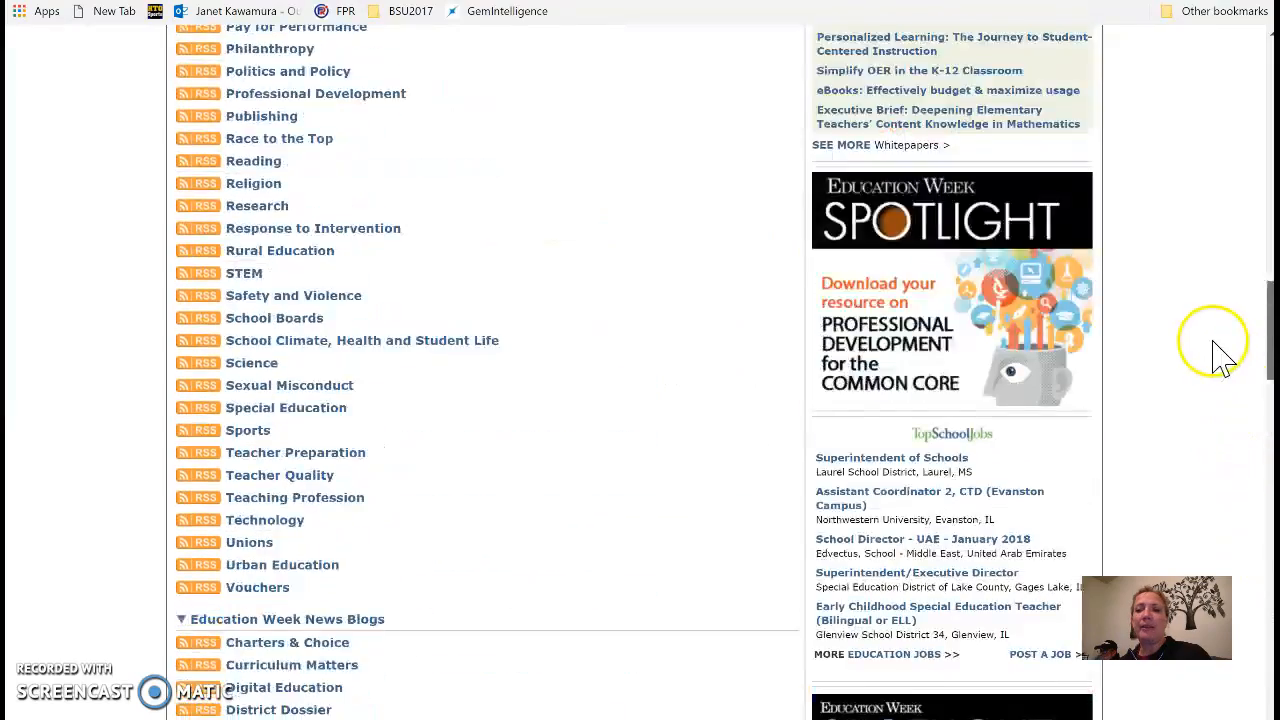
scroll(up, 3)
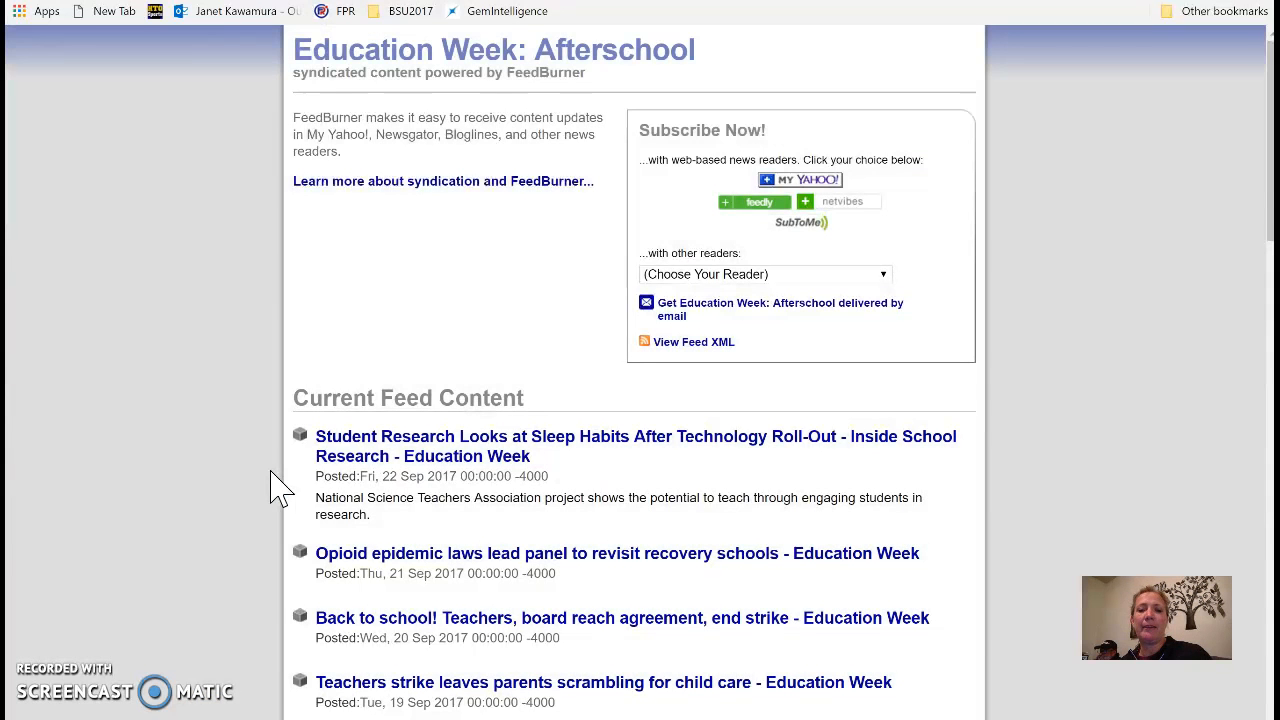
mouse_move(590, 338)
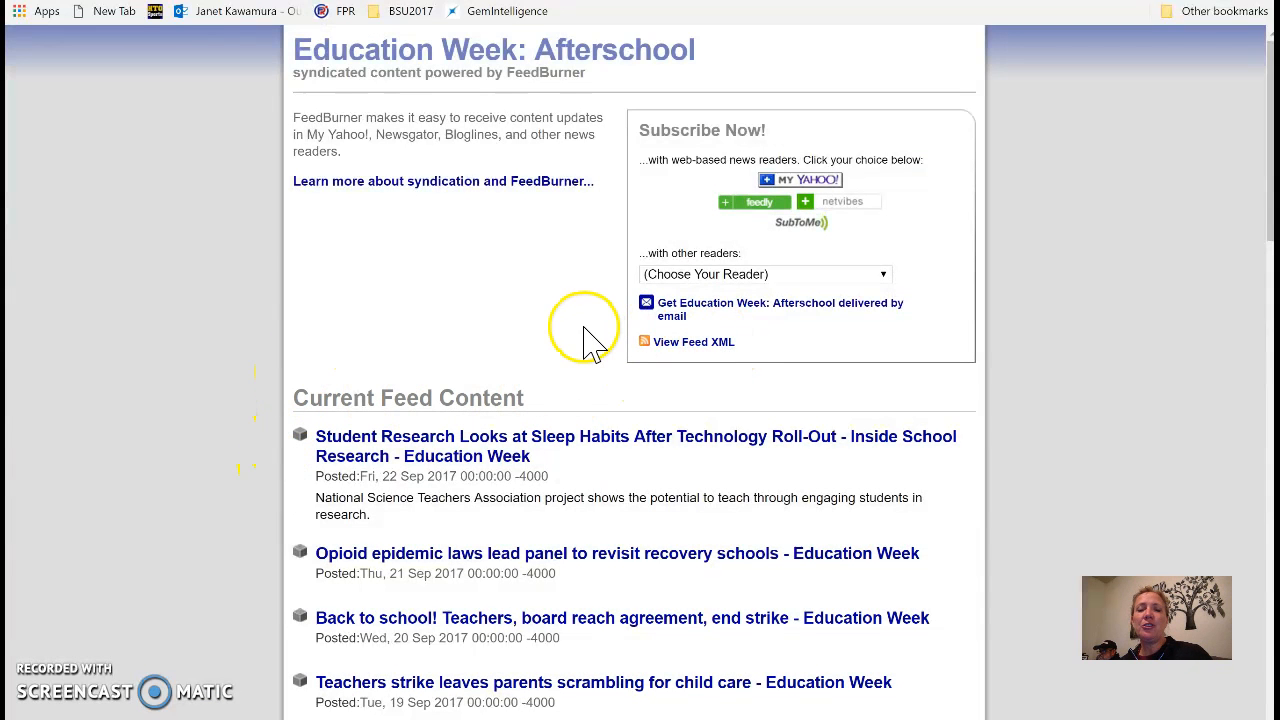
mouse_move(492, 564)
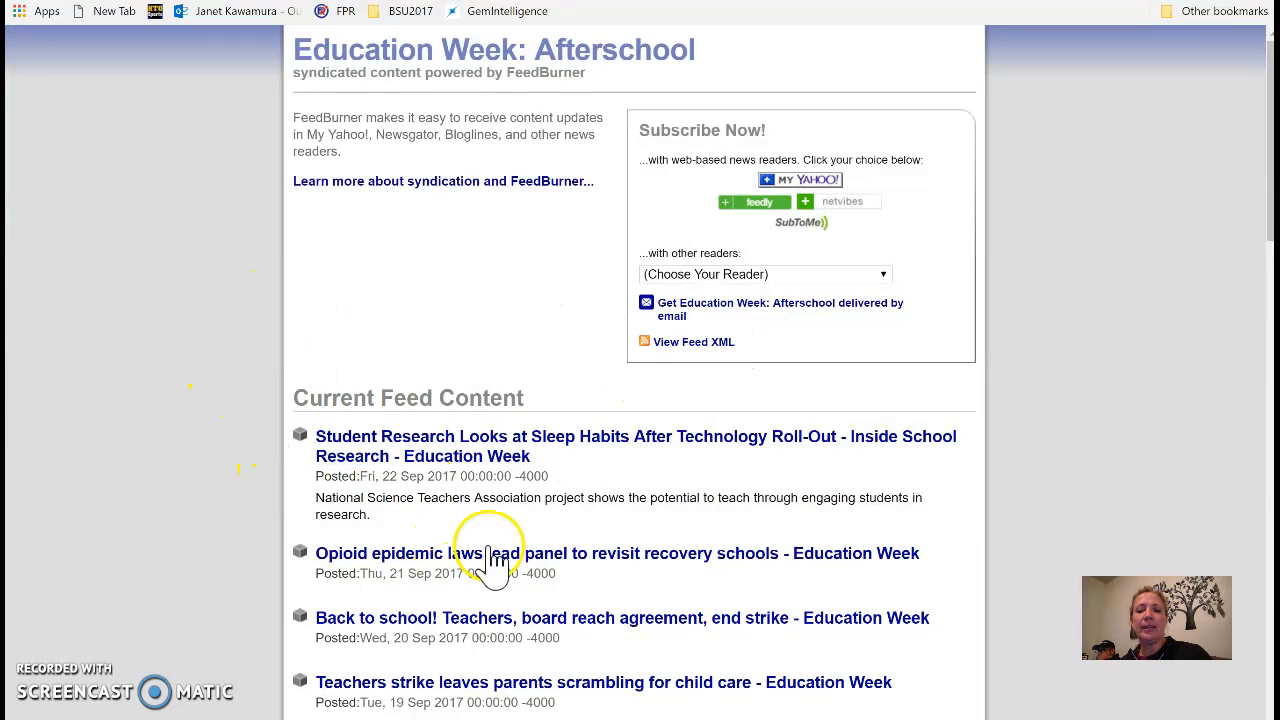
mouse_move(693, 355)
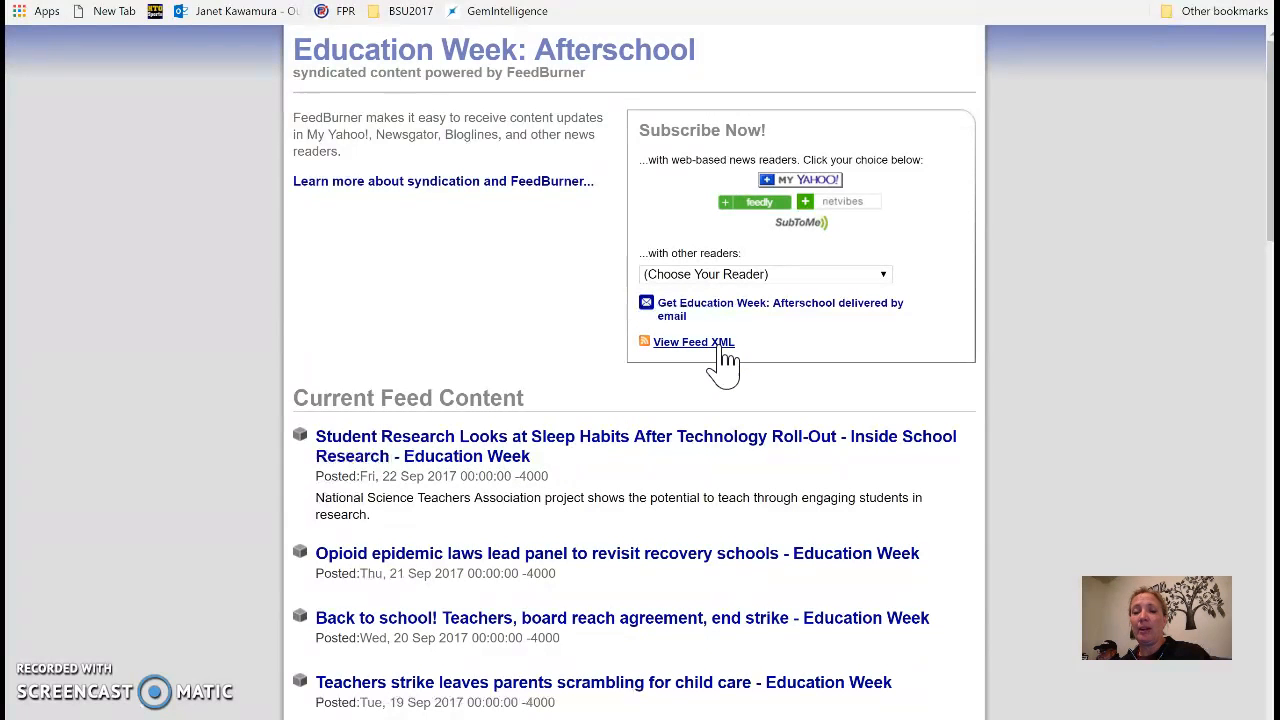
mouse_move(693, 360)
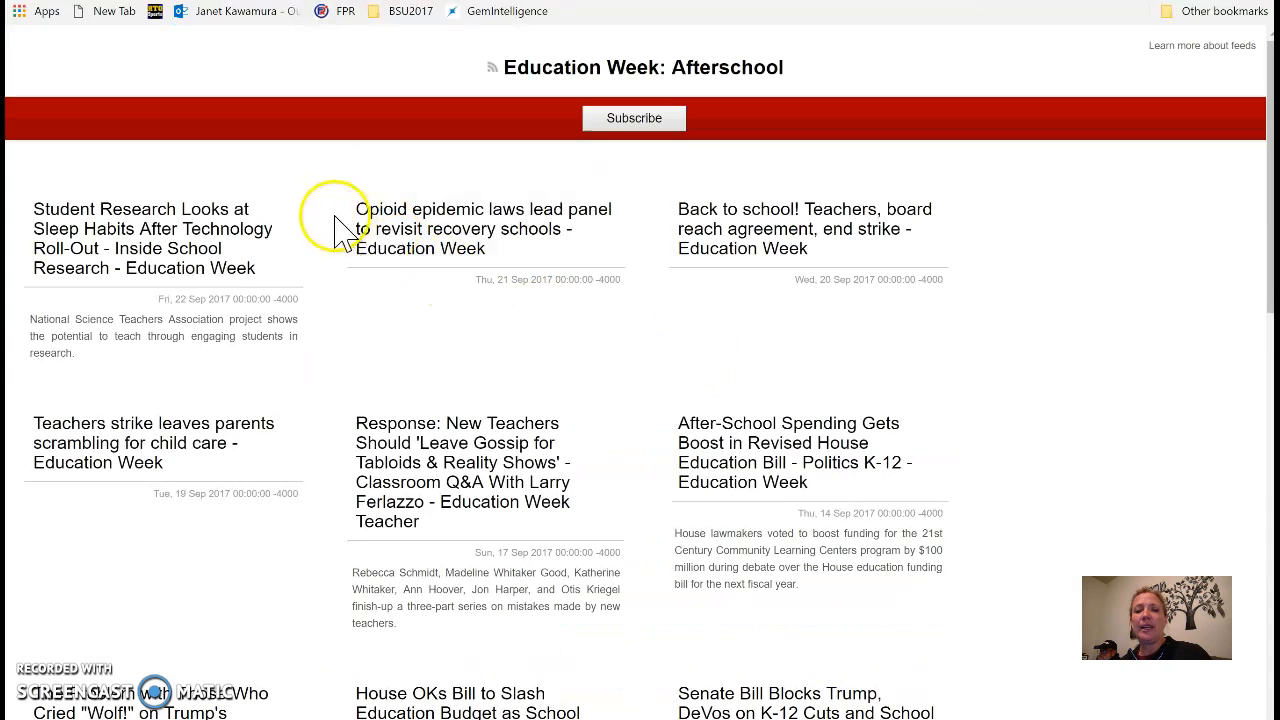
mouse_move(911, 240)
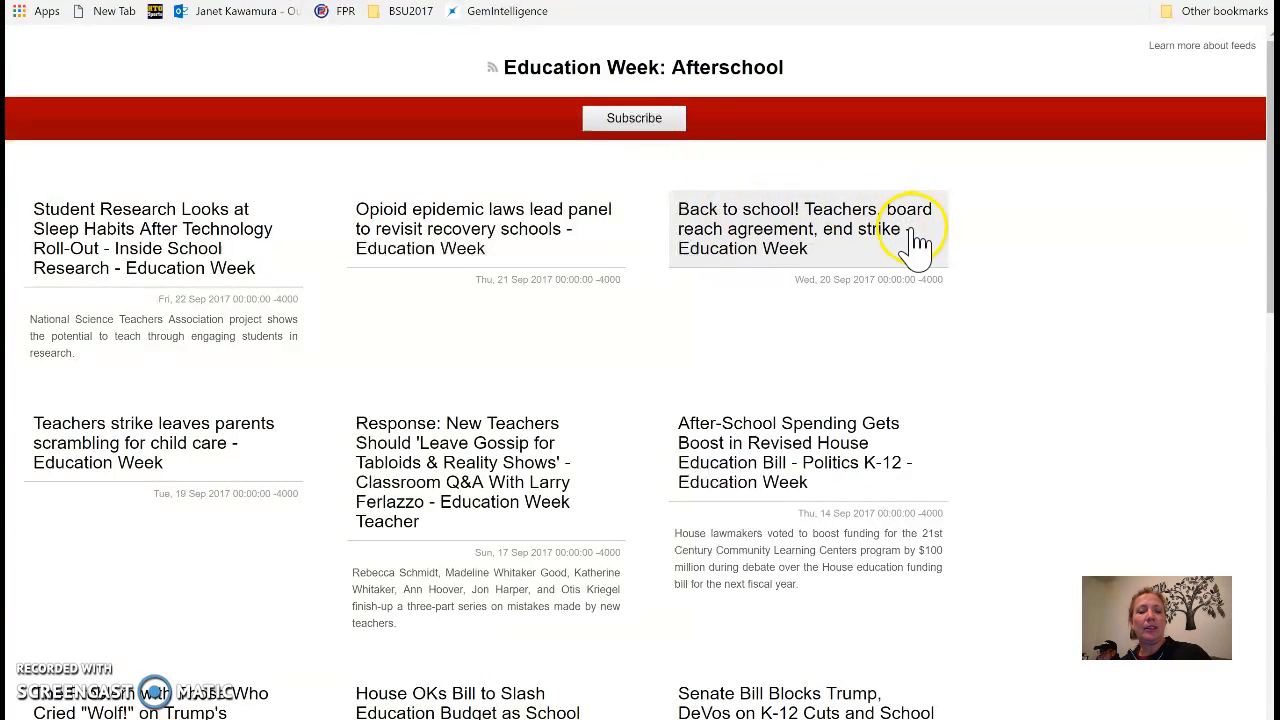
mouse_move(801, 550)
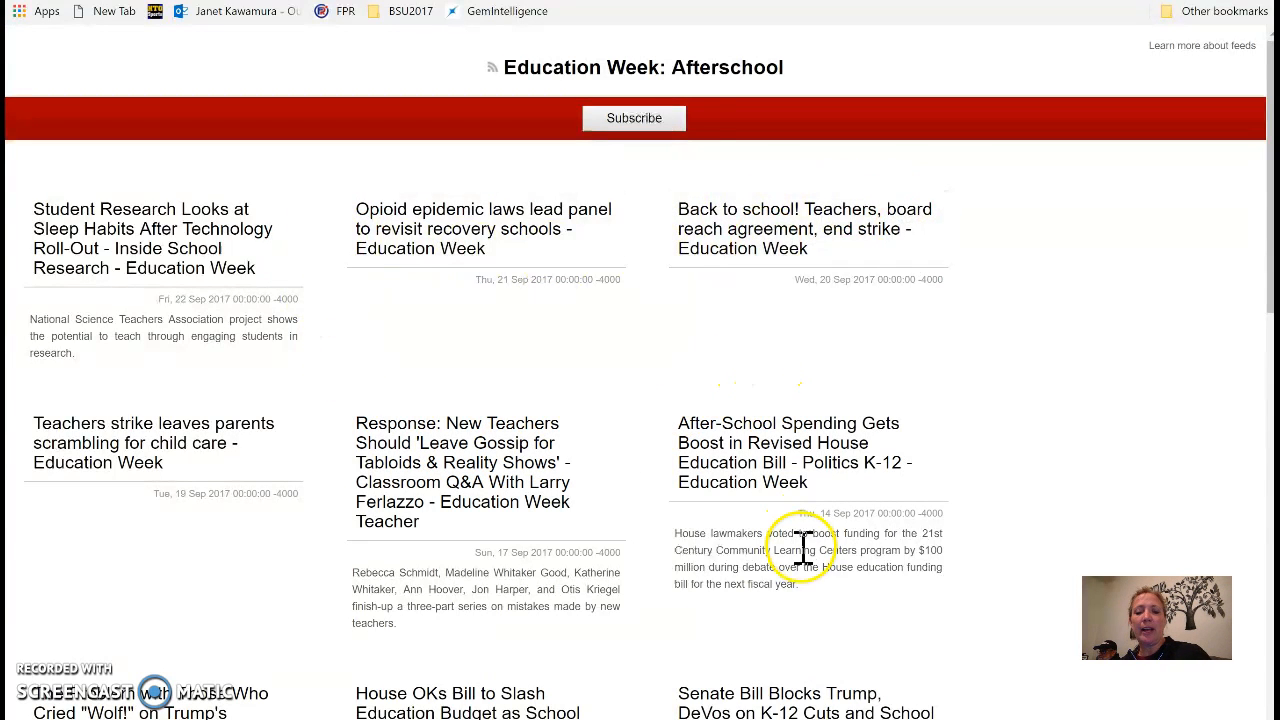
mouse_move(600, 635)
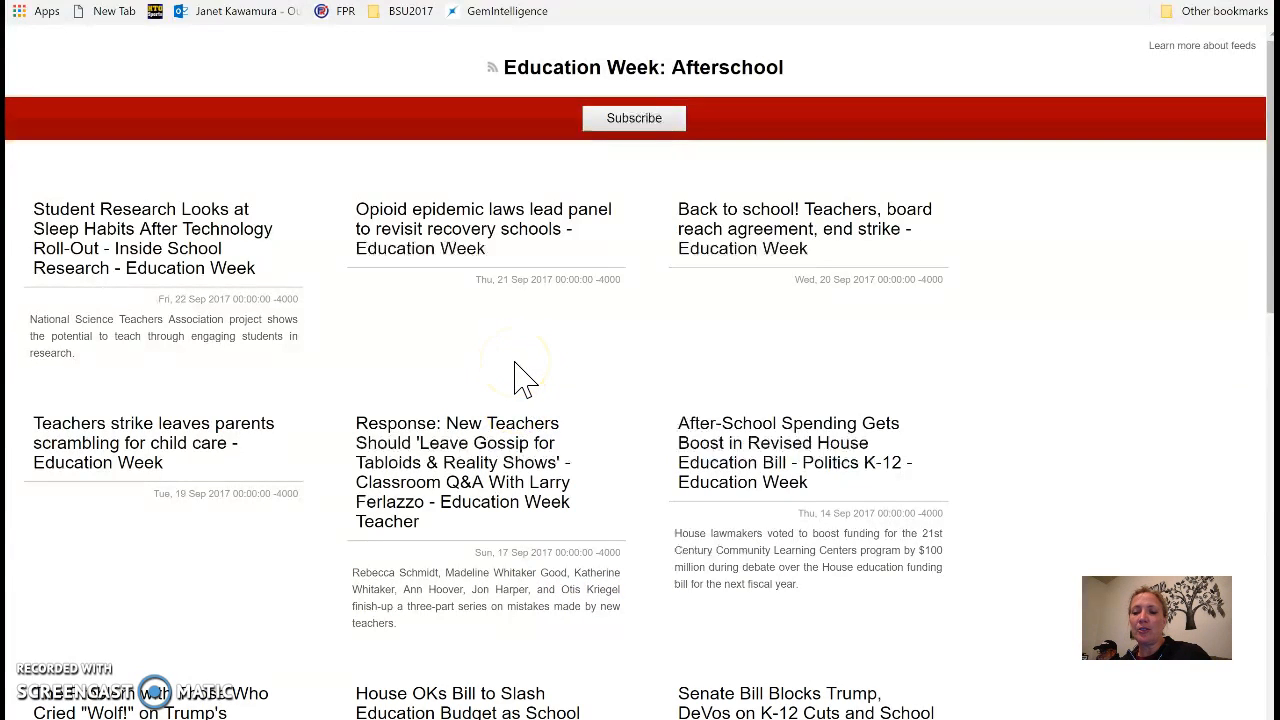
mouse_move(533, 218)
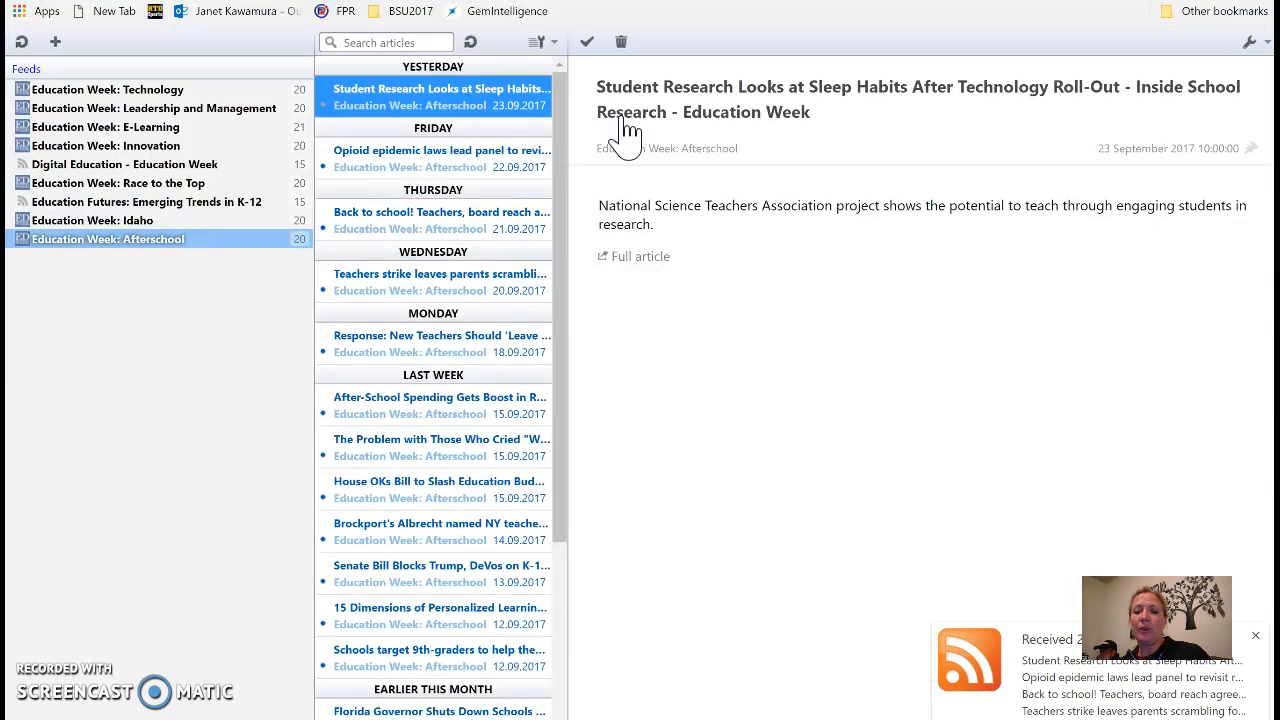
mouse_move(623, 118)
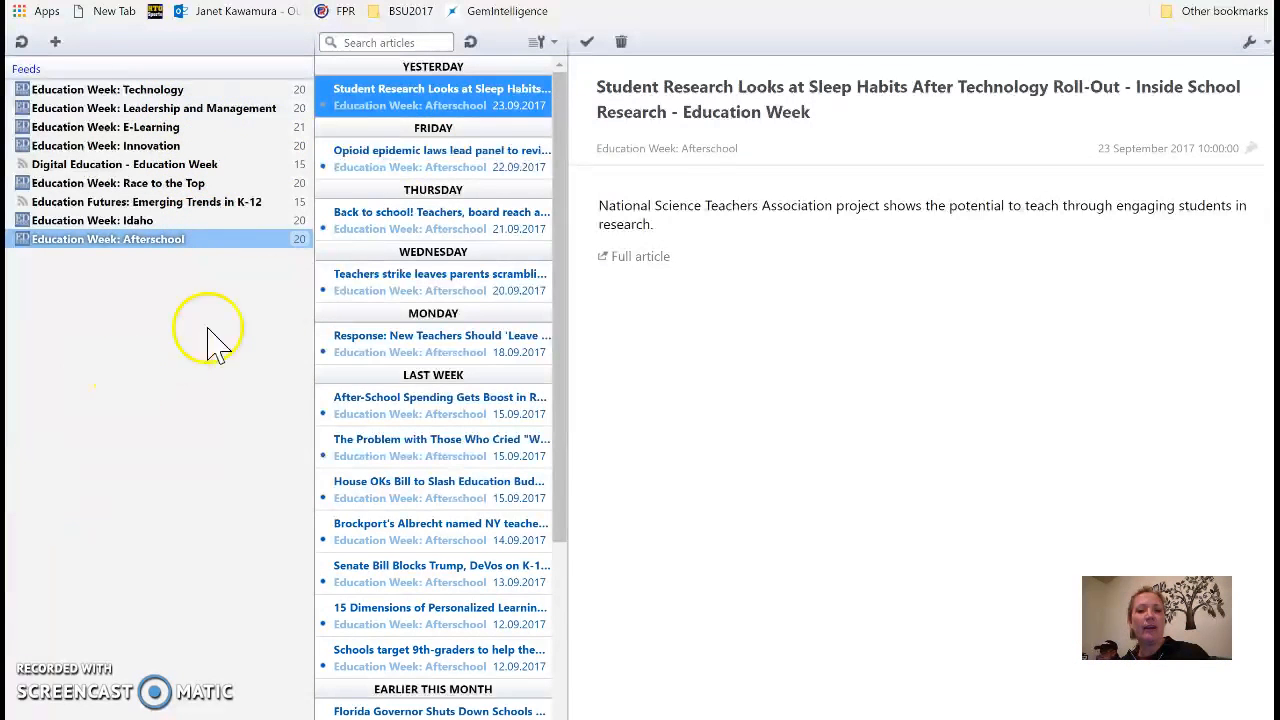
mouse_move(398, 550)
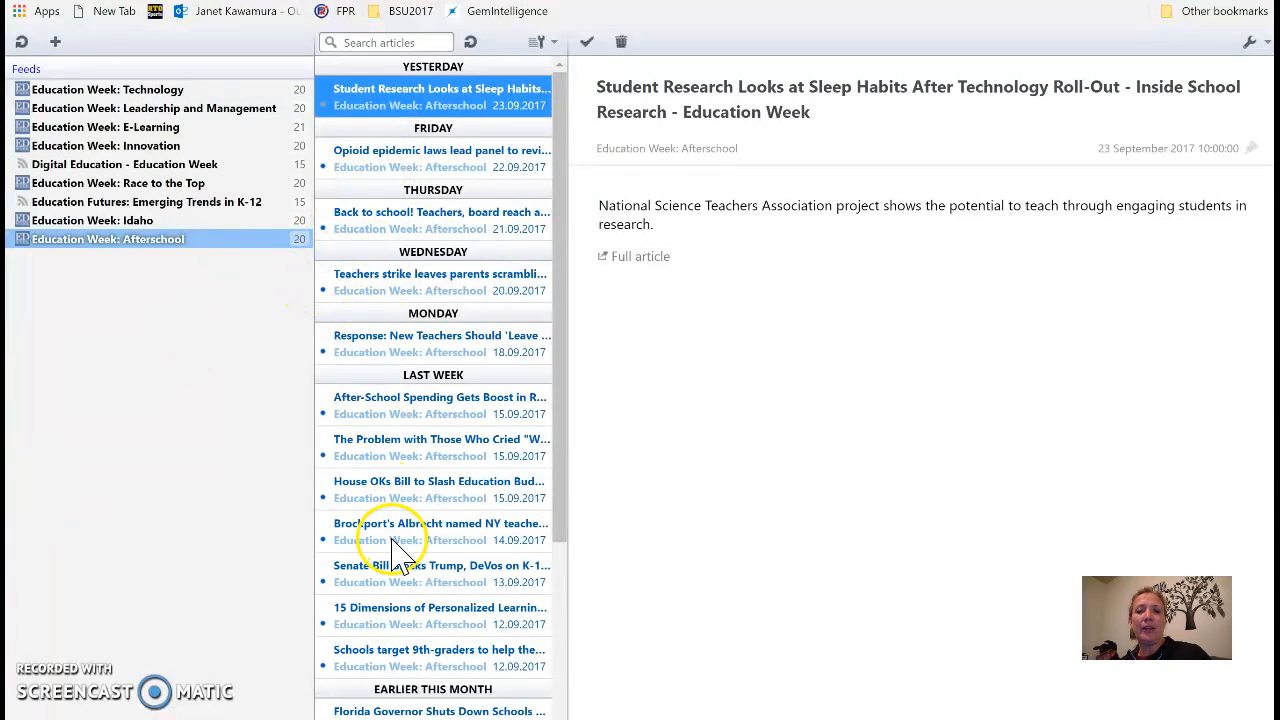
mouse_move(460, 125)
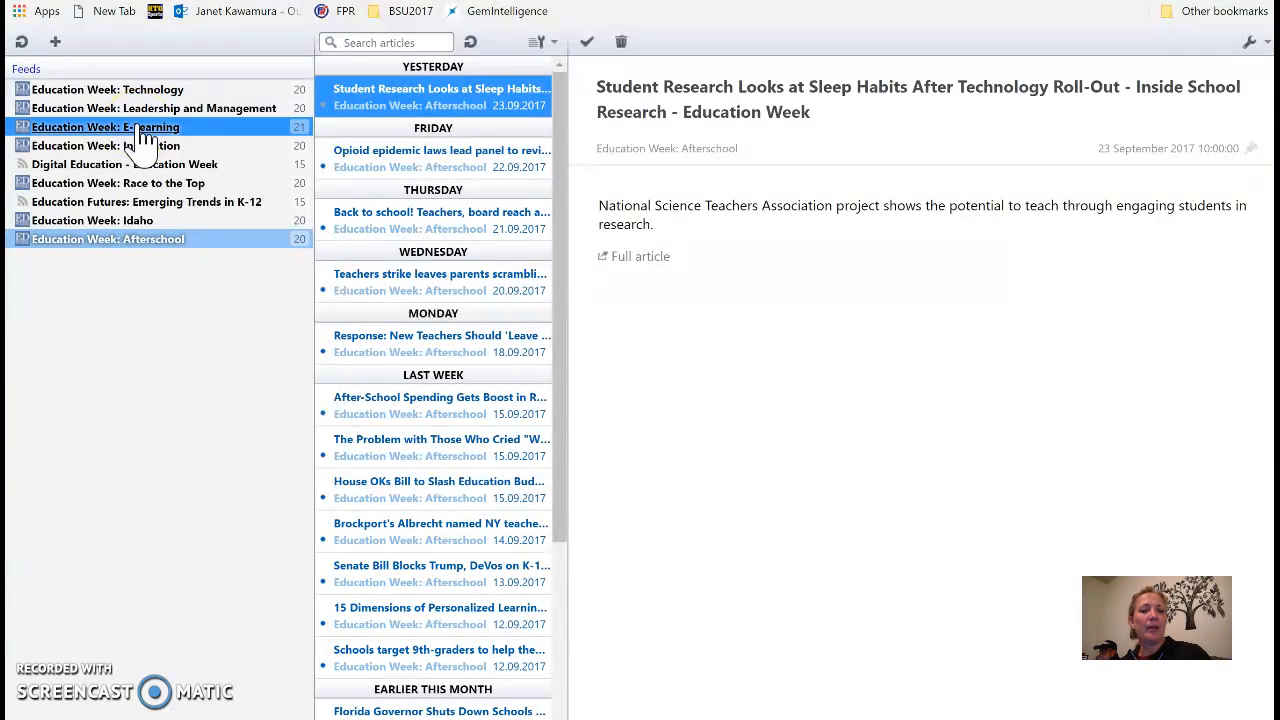
Step: Show the Education Week: E-Learning feed's articles in The RSS Aggregator
click(105, 127)
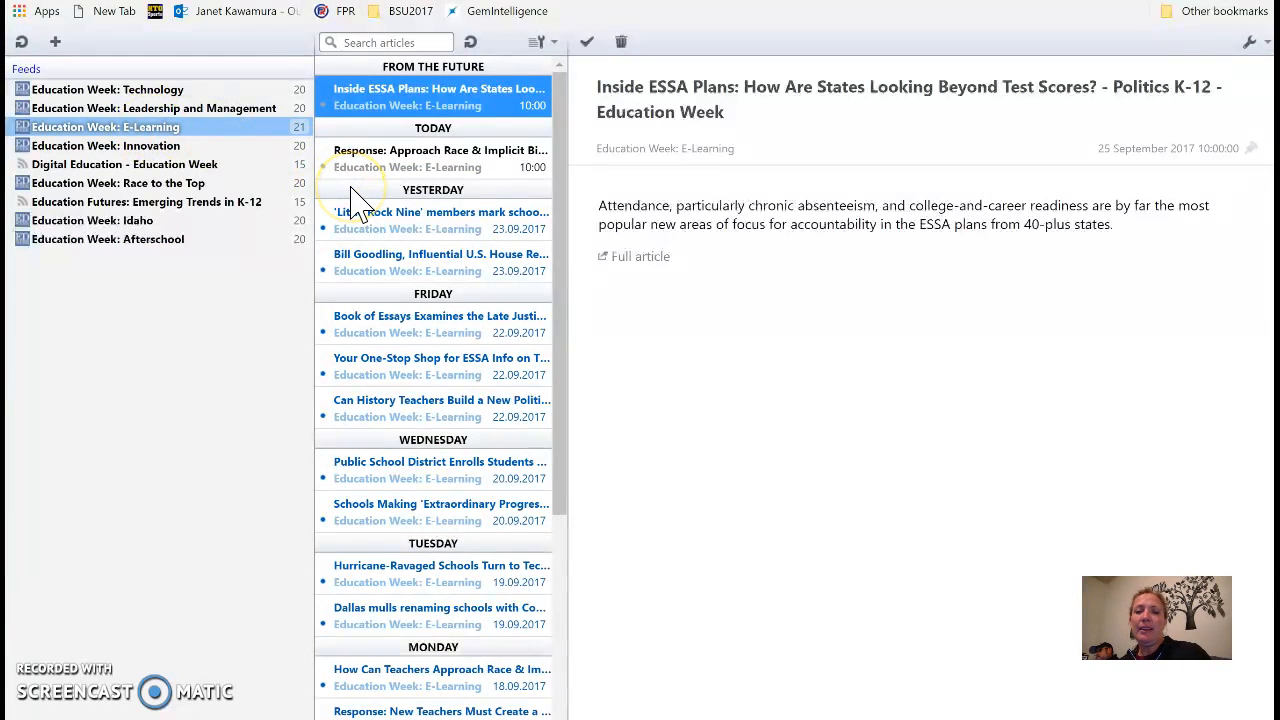
mouse_move(470, 62)
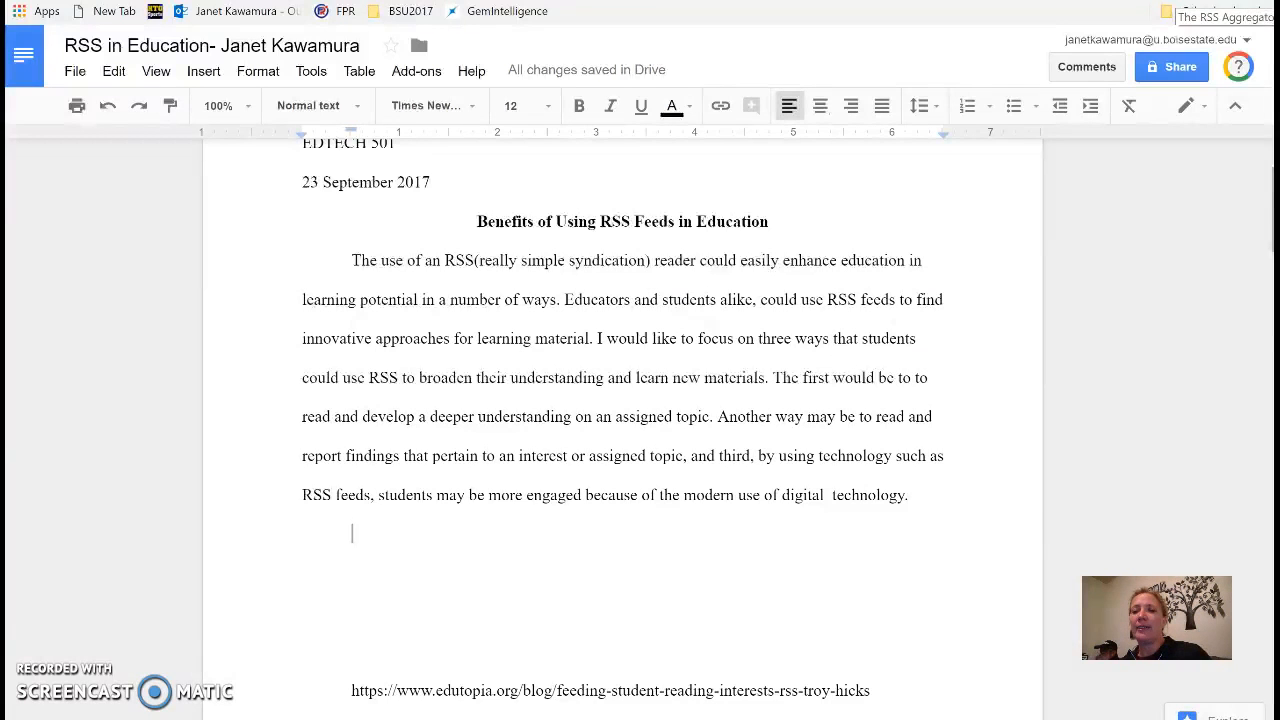
Step: Open The RSS Aggregator from the Chrome toolbar and choose Read Feeds
click(1234, 12)
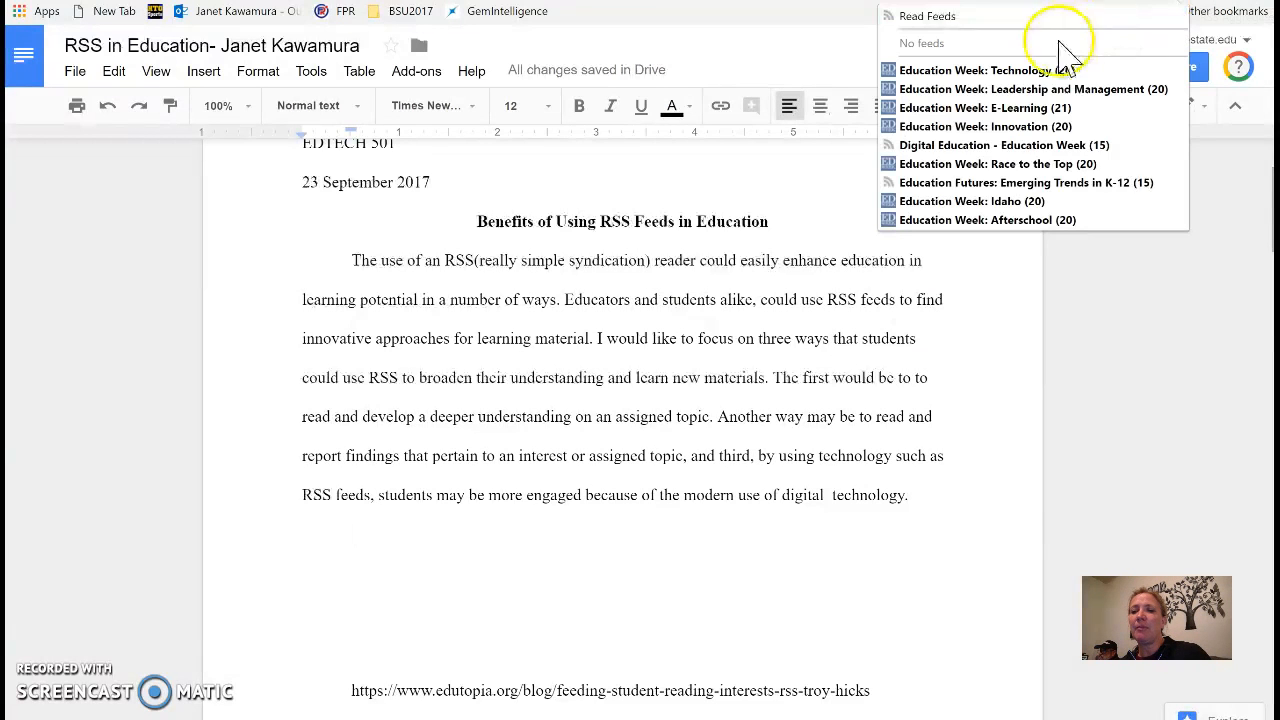
click(978, 70)
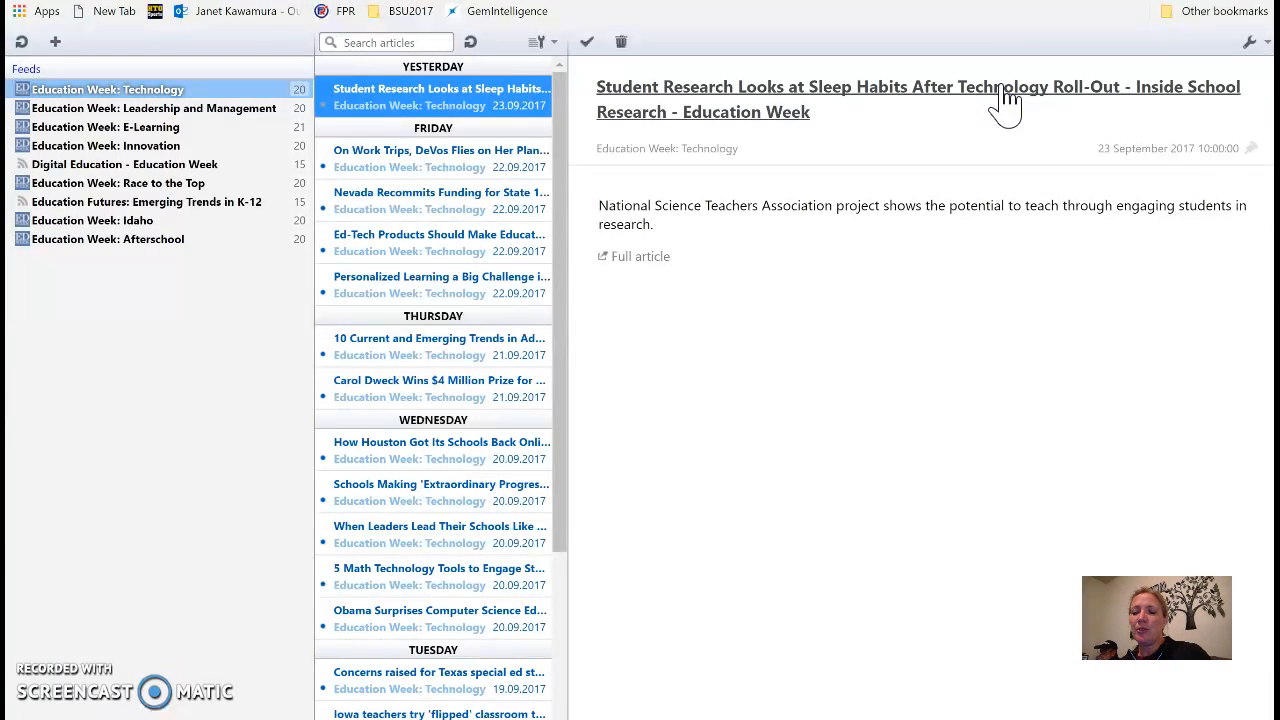
mouse_move(995, 120)
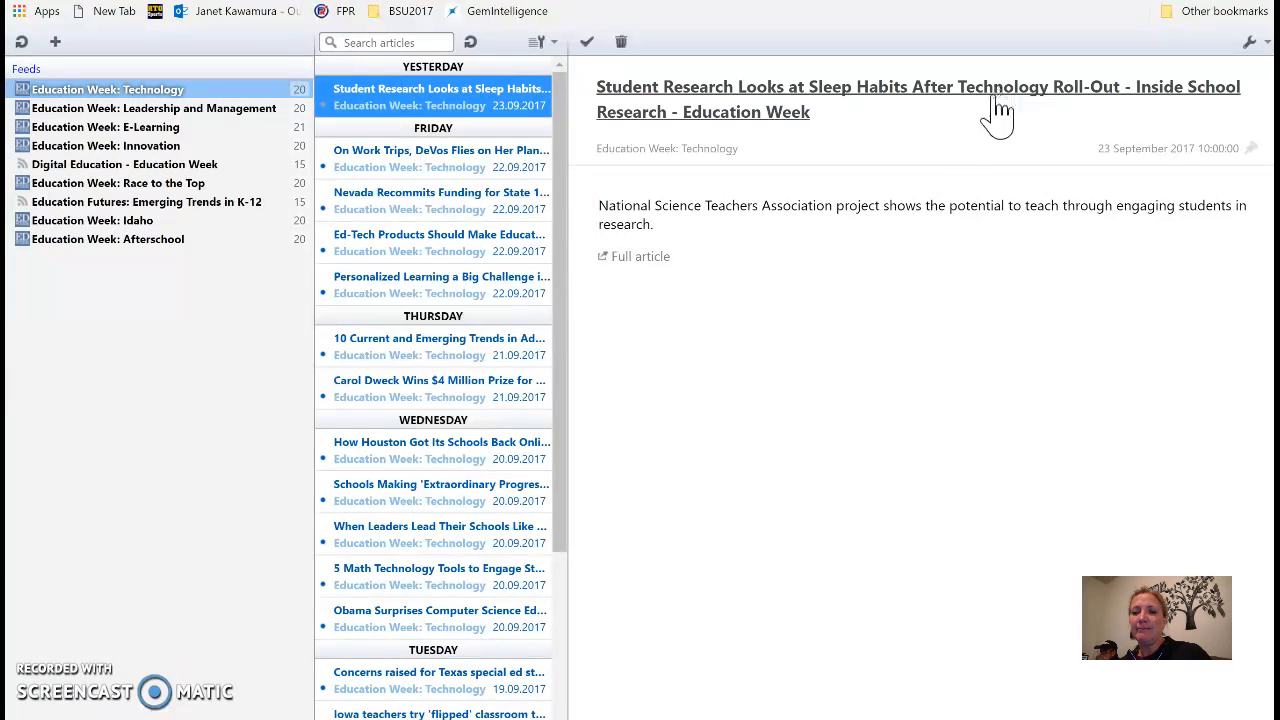